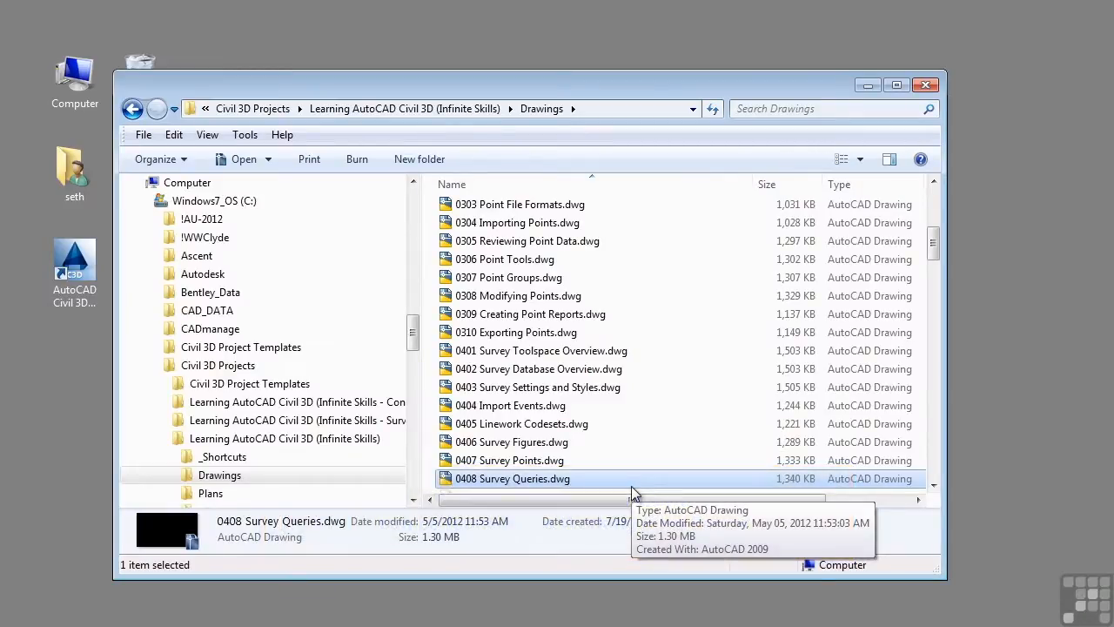
Open 0408 Survey Queries.dwg from the Drawings folder in Civil 3D
{"action": "left_click", "coordinate": [926, 84]}
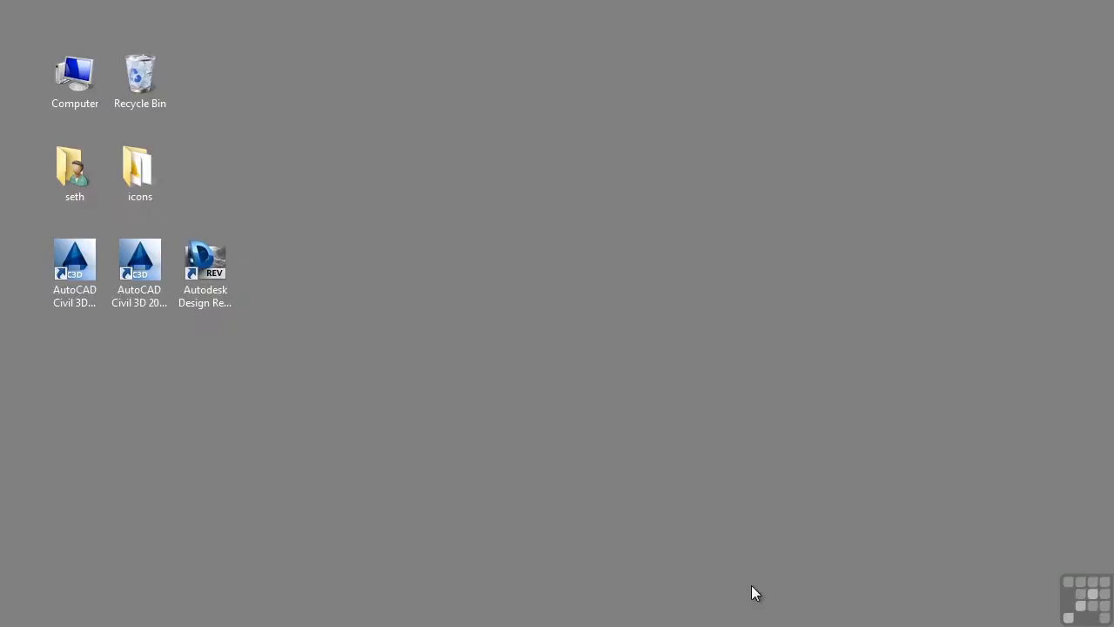
{"action": "double_click", "coordinate": [73, 260]}
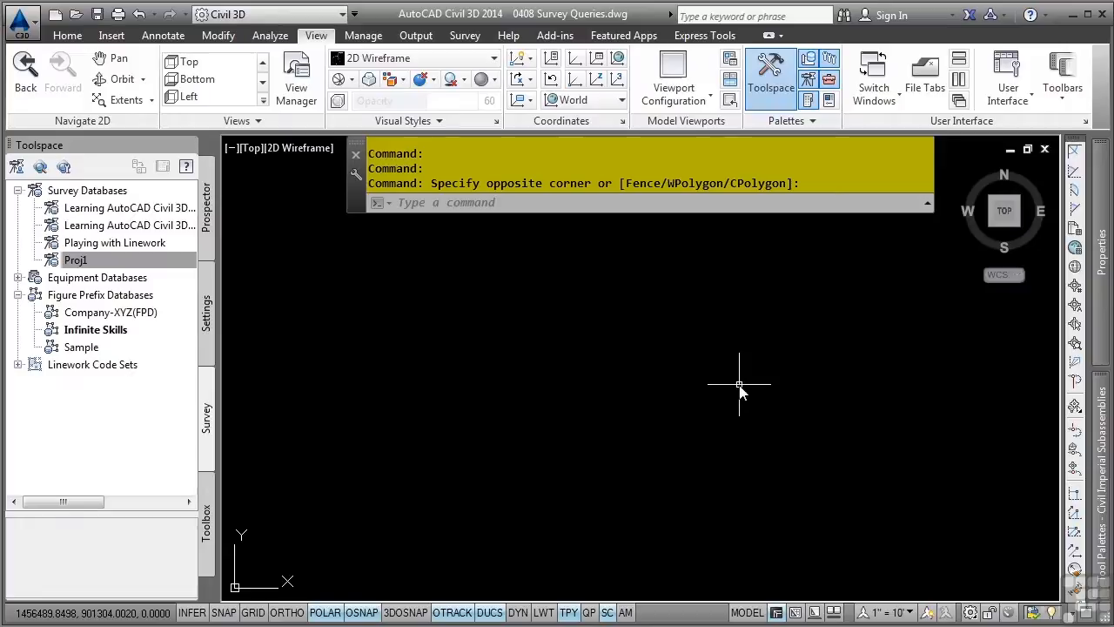
Select and expand the Proj1 survey database to list its collections
{"action": "left_click", "coordinate": [77, 259]}
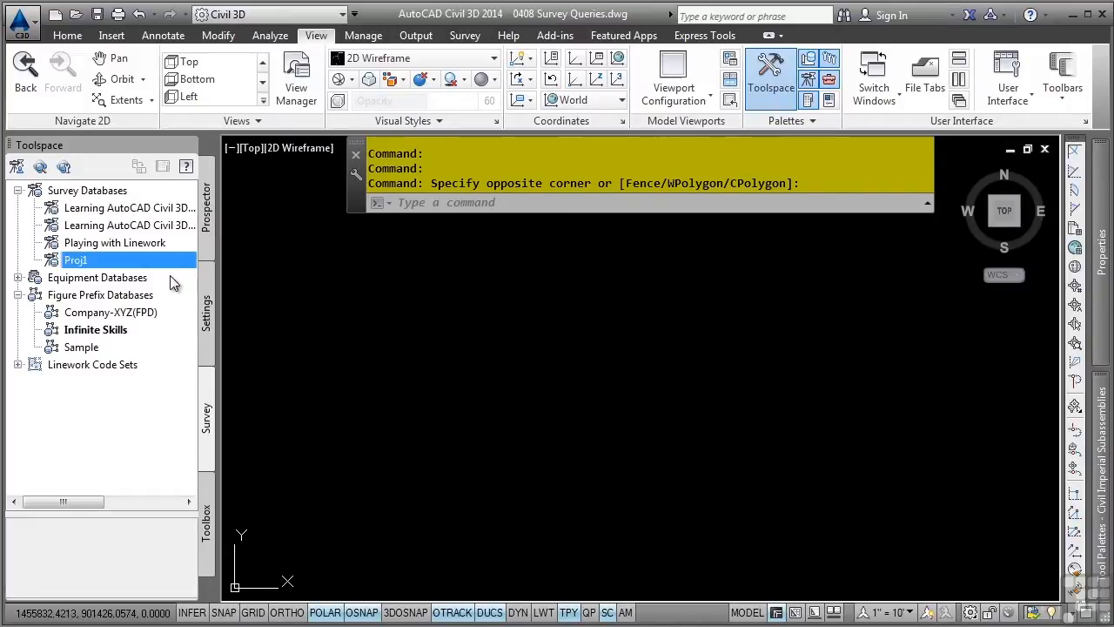
{"action": "mouse_move", "coordinate": [147, 268]}
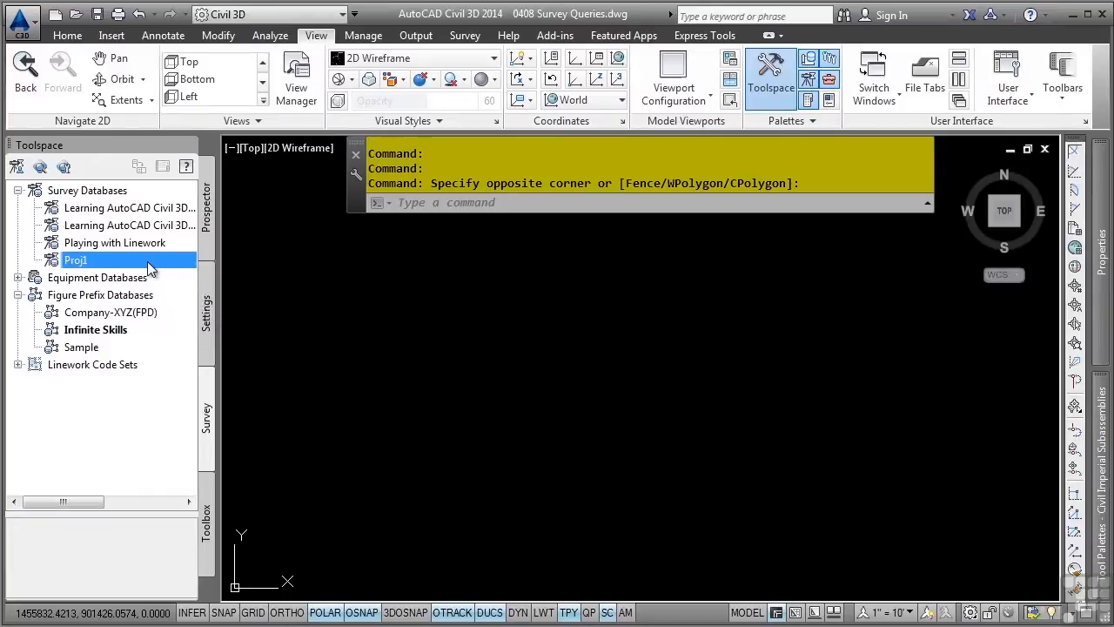
{"action": "left_click", "coordinate": [31, 259]}
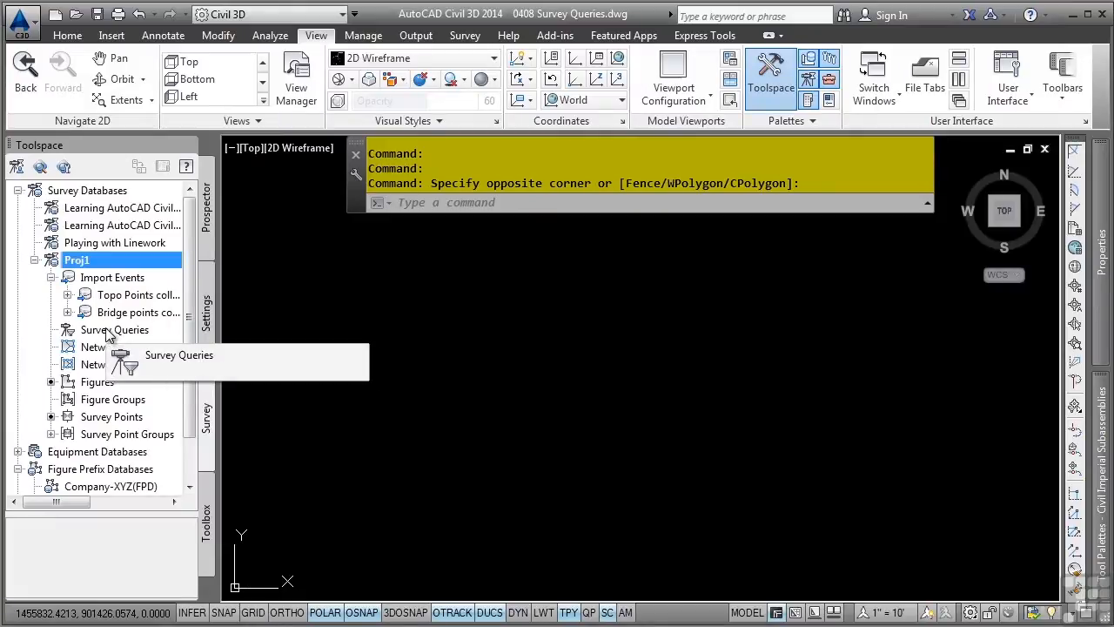
Bring up the shortcut menu for the Survey Queries collection under Proj1
{"action": "right_click", "coordinate": [113, 329]}
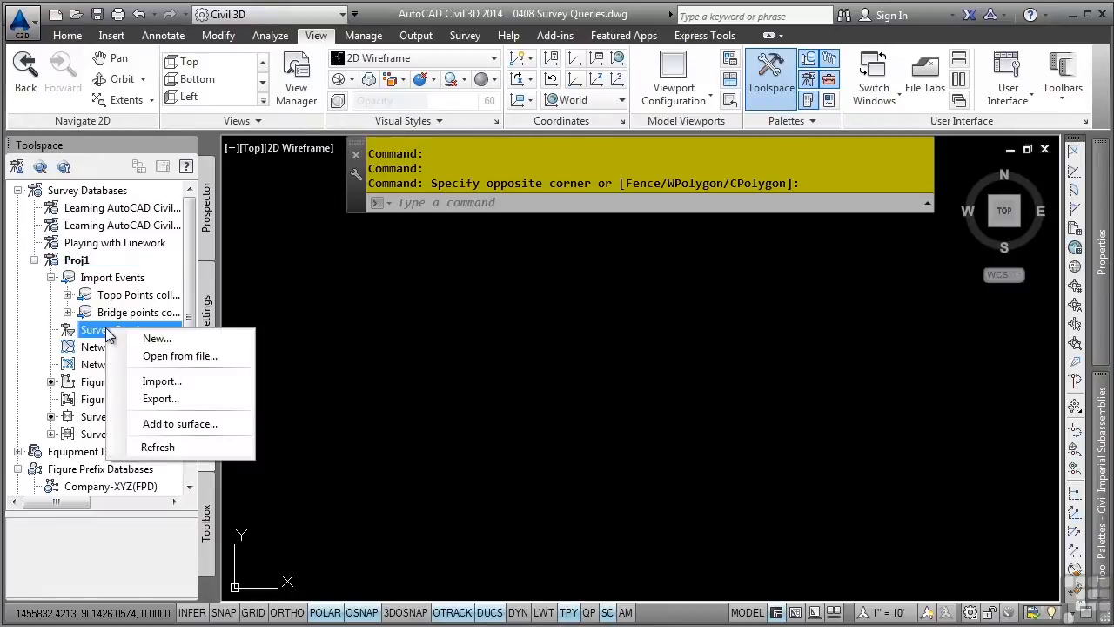
{"action": "mouse_move", "coordinate": [166, 337]}
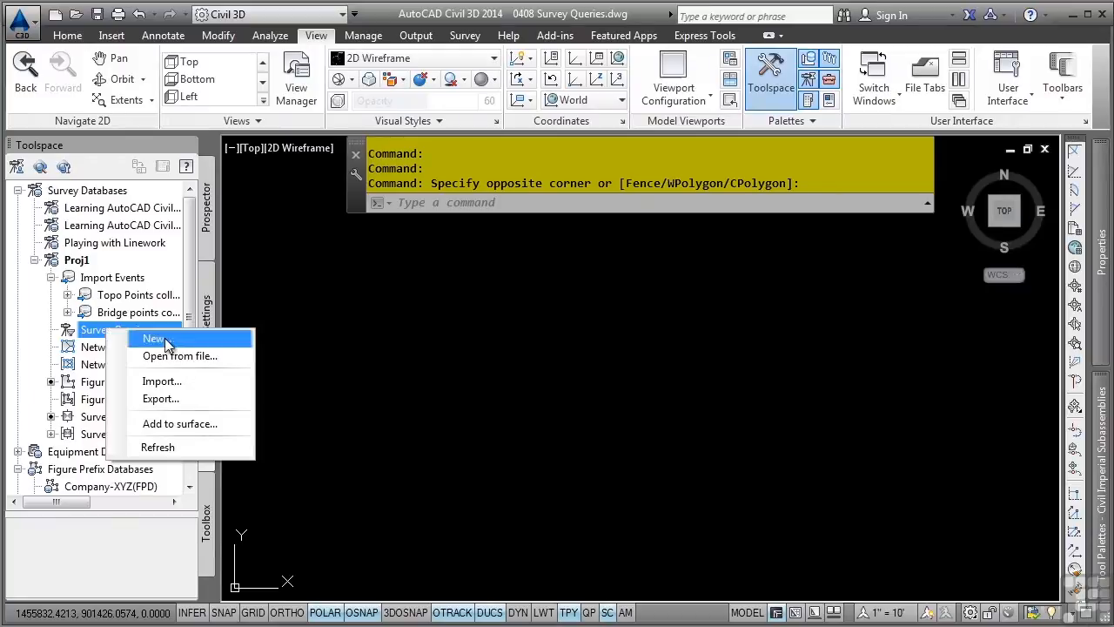
{"action": "mouse_move", "coordinate": [177, 382]}
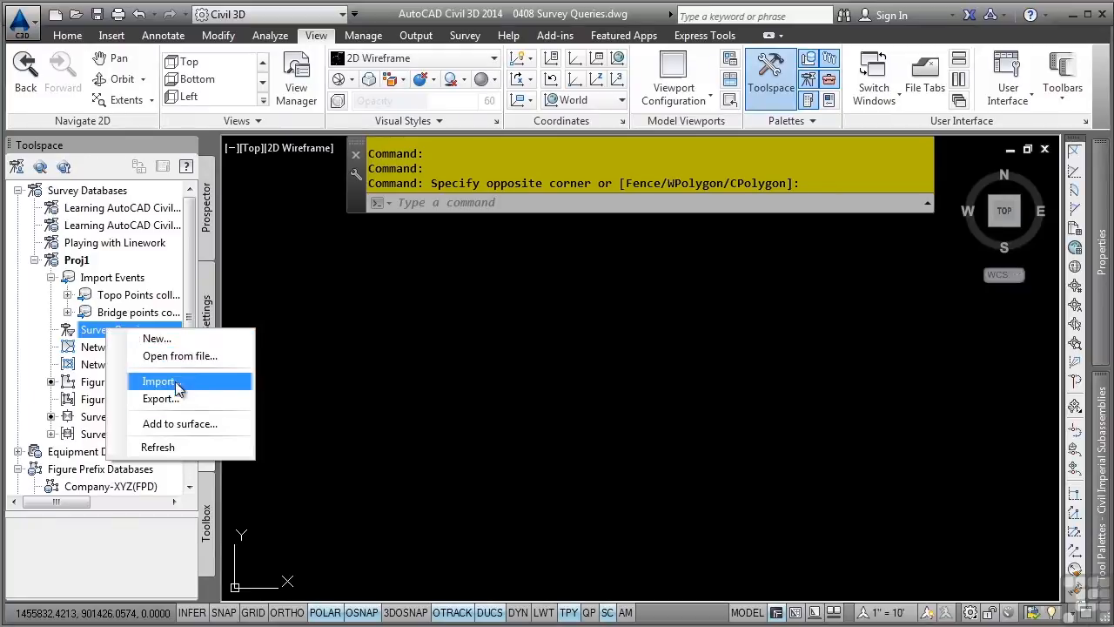
{"action": "mouse_move", "coordinate": [194, 355]}
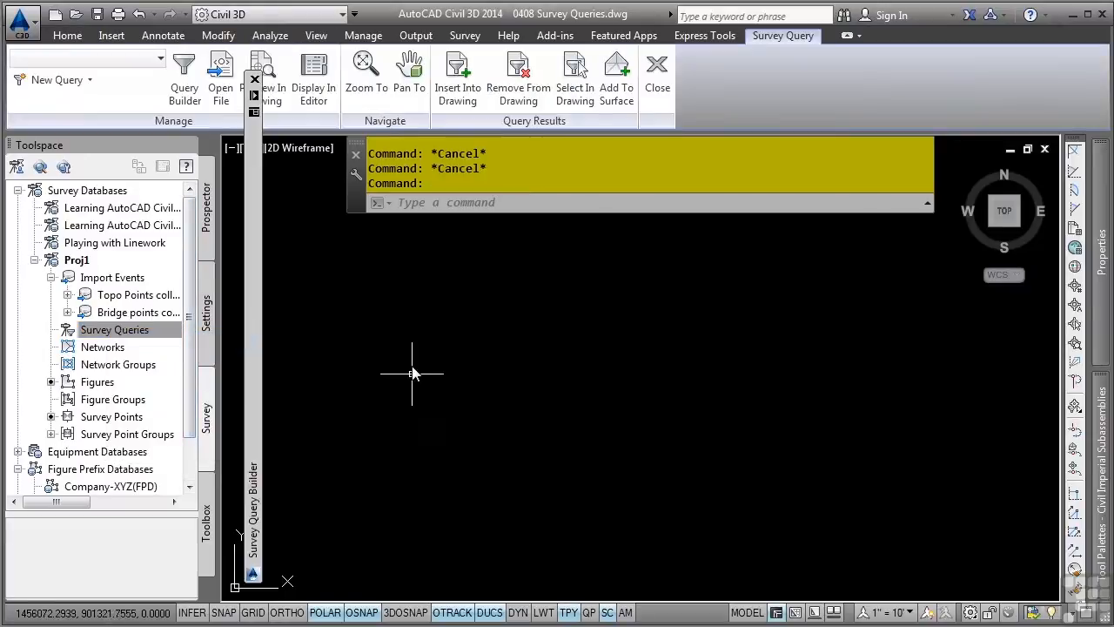
{"action": "mouse_move", "coordinate": [332, 420]}
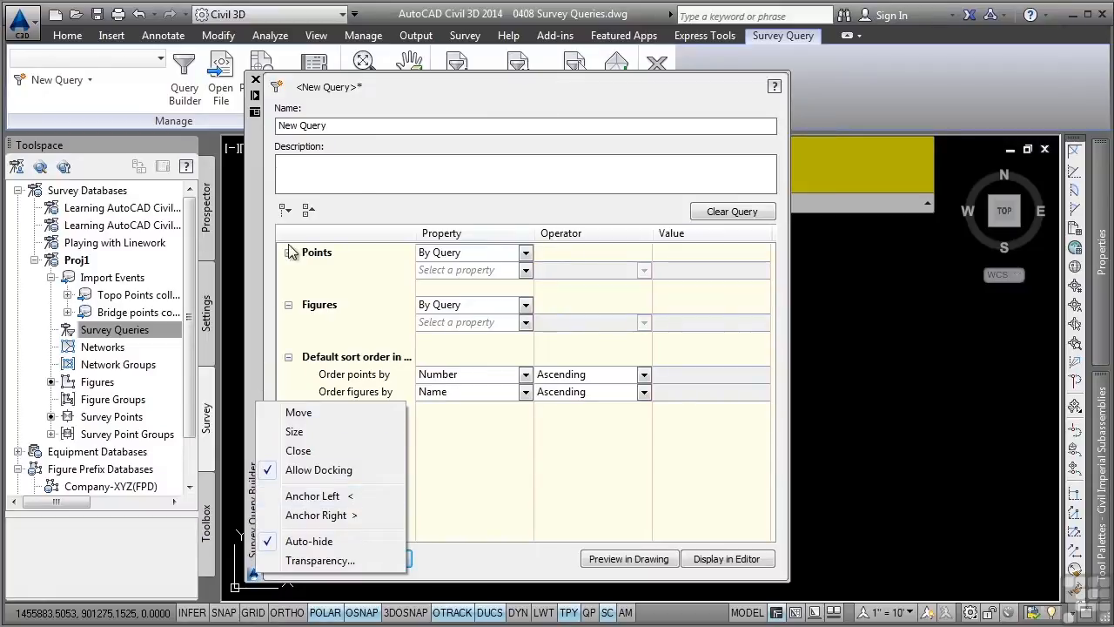
Turn off Auto-hide so the Survey Query Builder stays open
{"action": "left_click", "coordinate": [379, 126]}
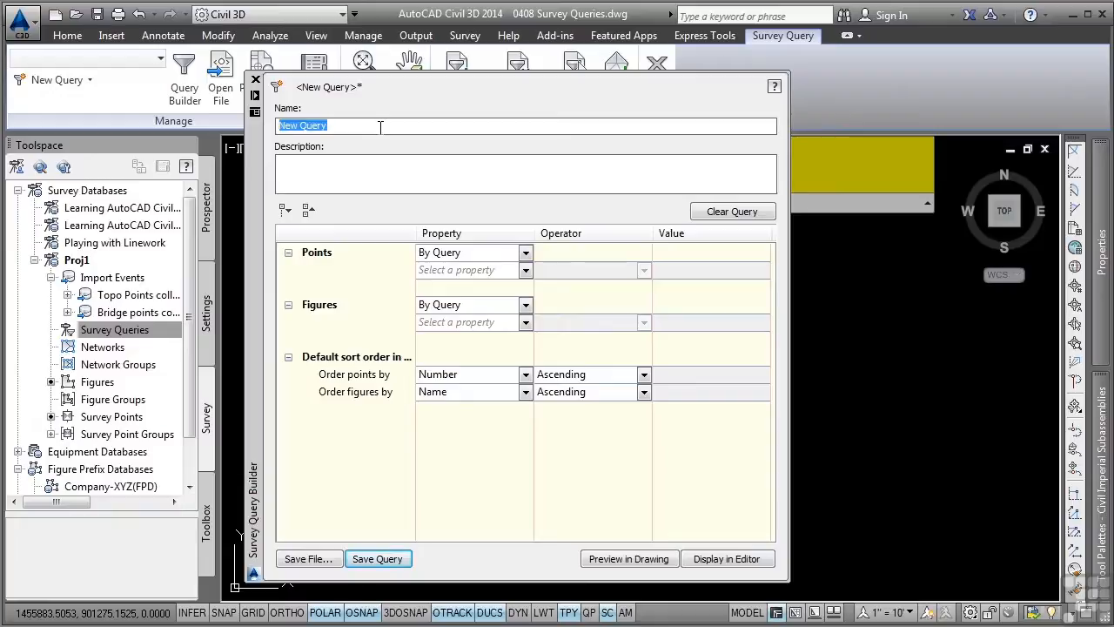
Replace the default query name with 'Boundary Points and TS and BS'
{"action": "type", "text": "Boundary Points a"}
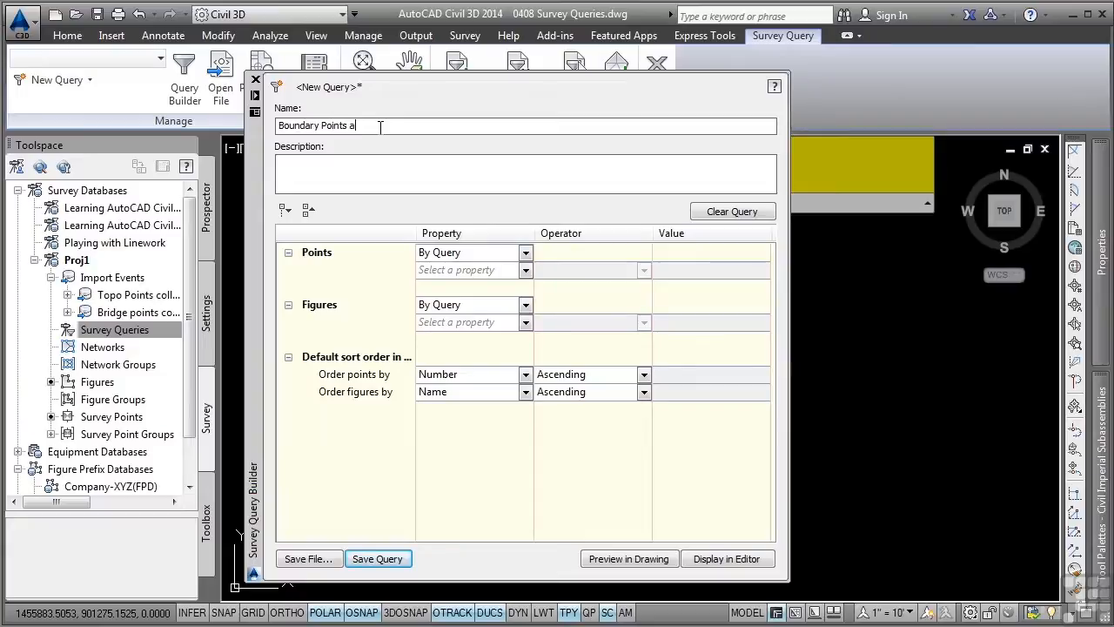
{"action": "type", "text": "nd TS"}
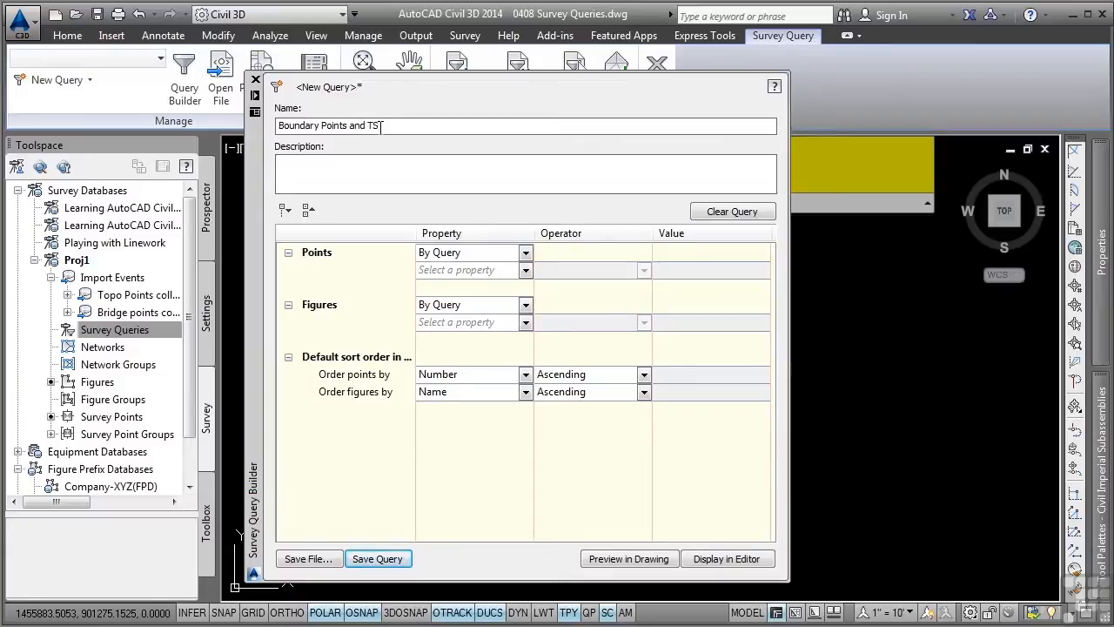
{"action": "type", "text": "and BS"}
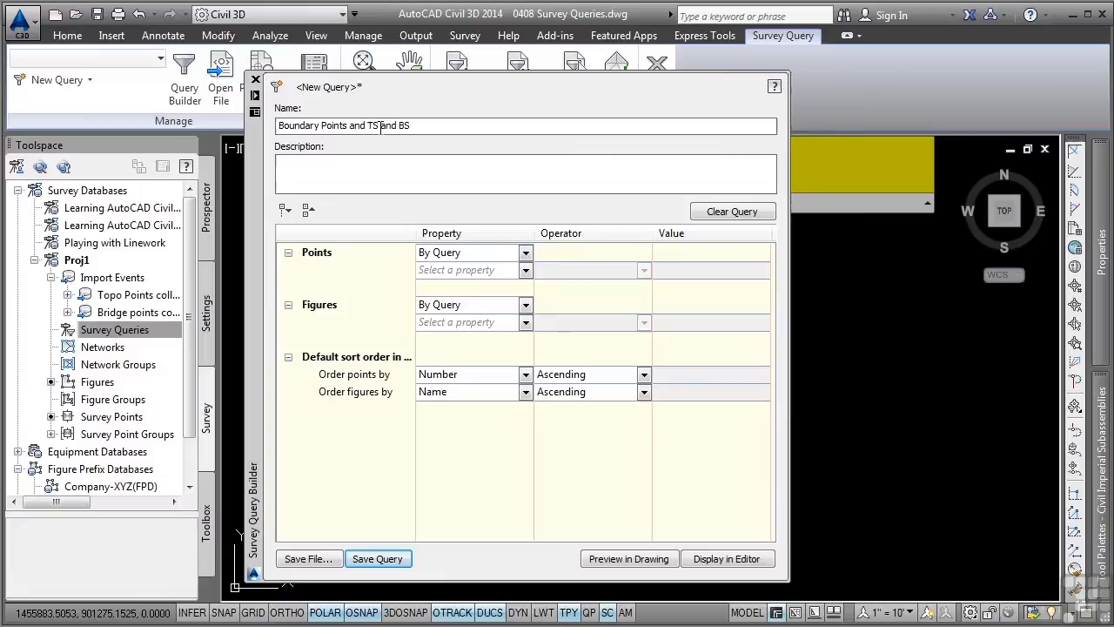
{"action": "left_click", "coordinate": [369, 174]}
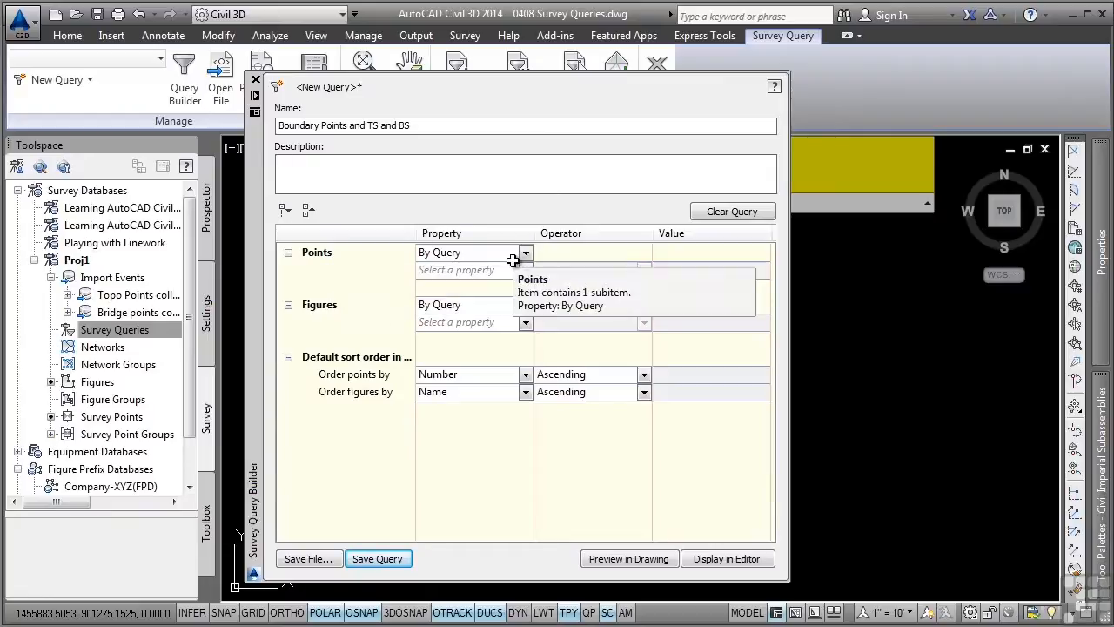
Keep points gathered By Query and filter them on the Description property
{"action": "left_click", "coordinate": [526, 253]}
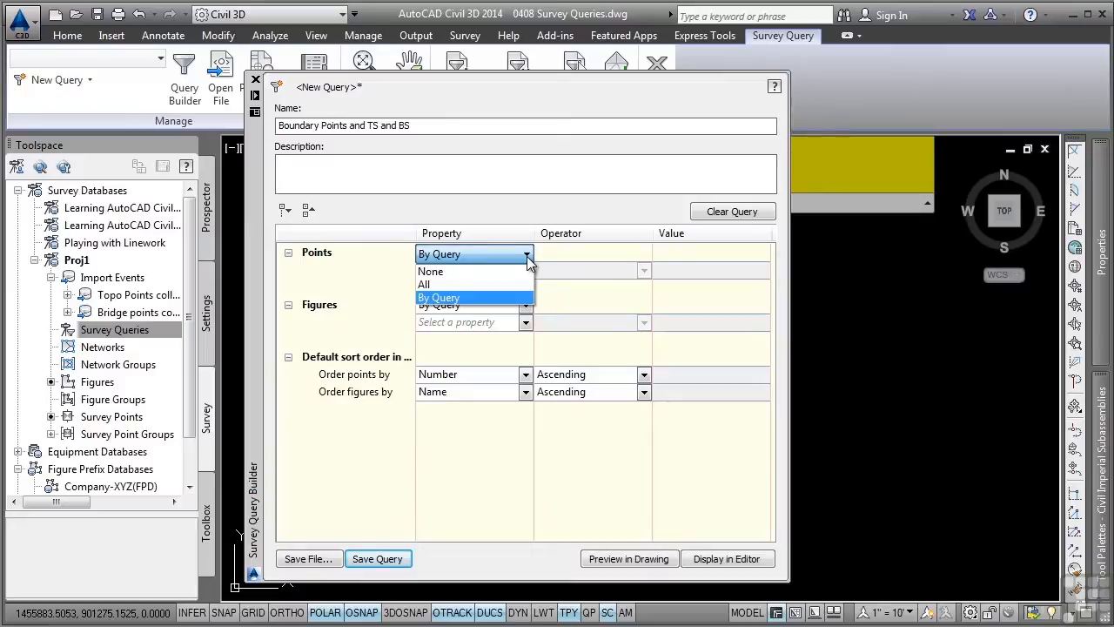
{"action": "mouse_move", "coordinate": [470, 300]}
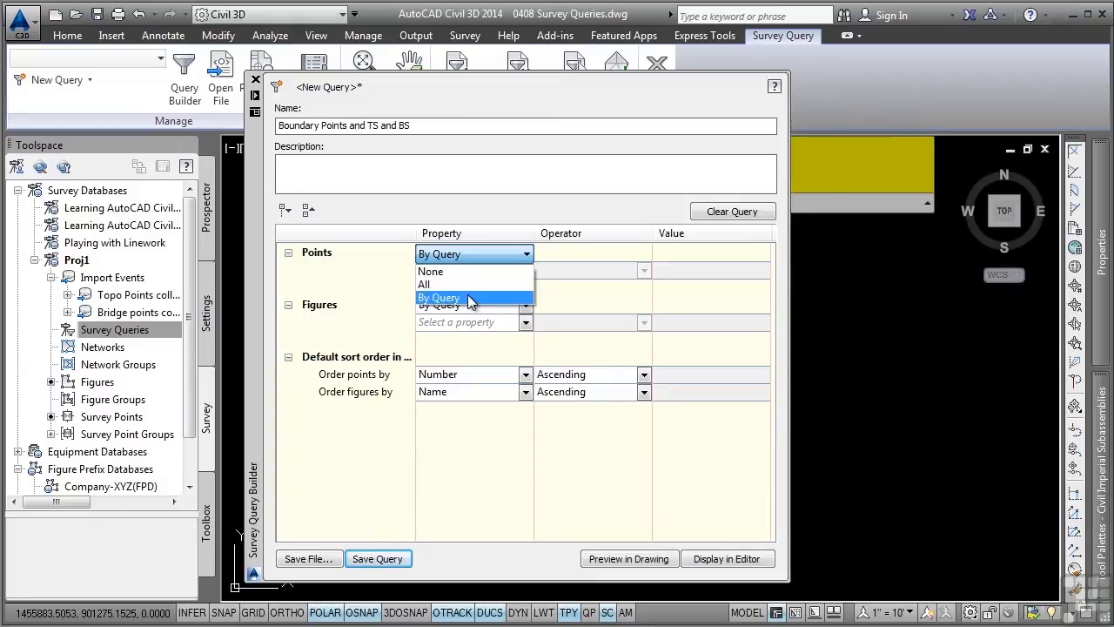
{"action": "left_click", "coordinate": [438, 296]}
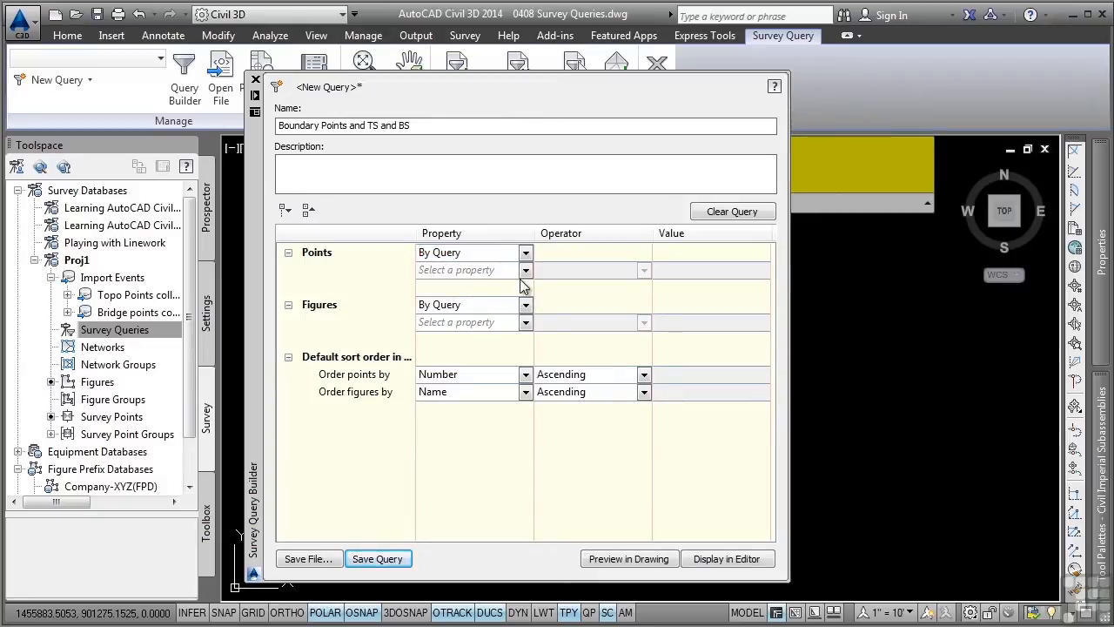
{"action": "mouse_move", "coordinate": [522, 270]}
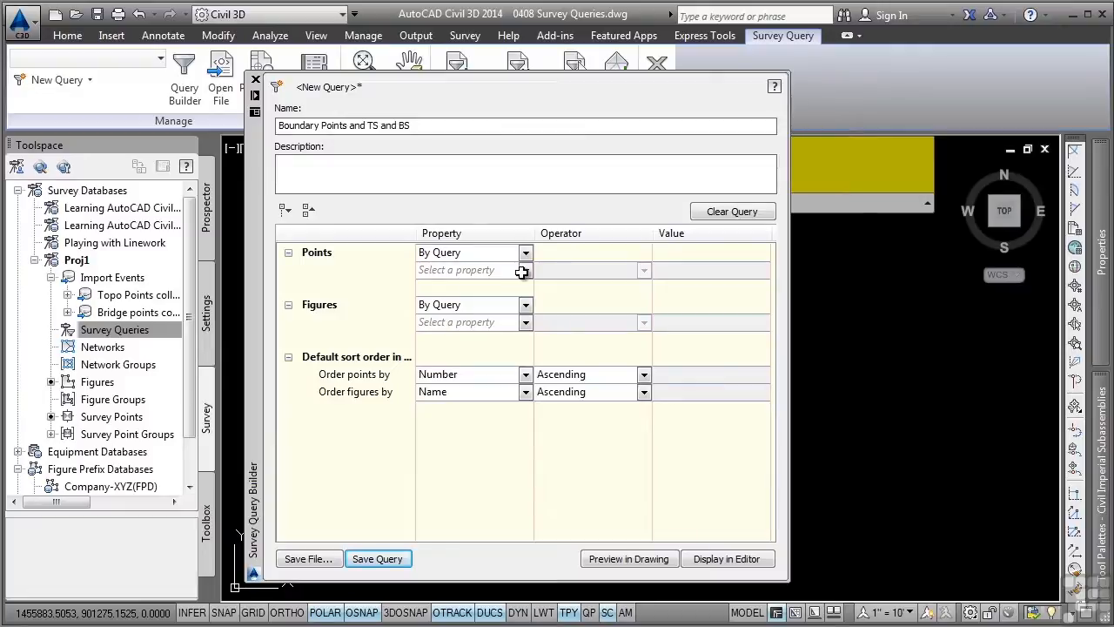
{"action": "left_click", "coordinate": [526, 270]}
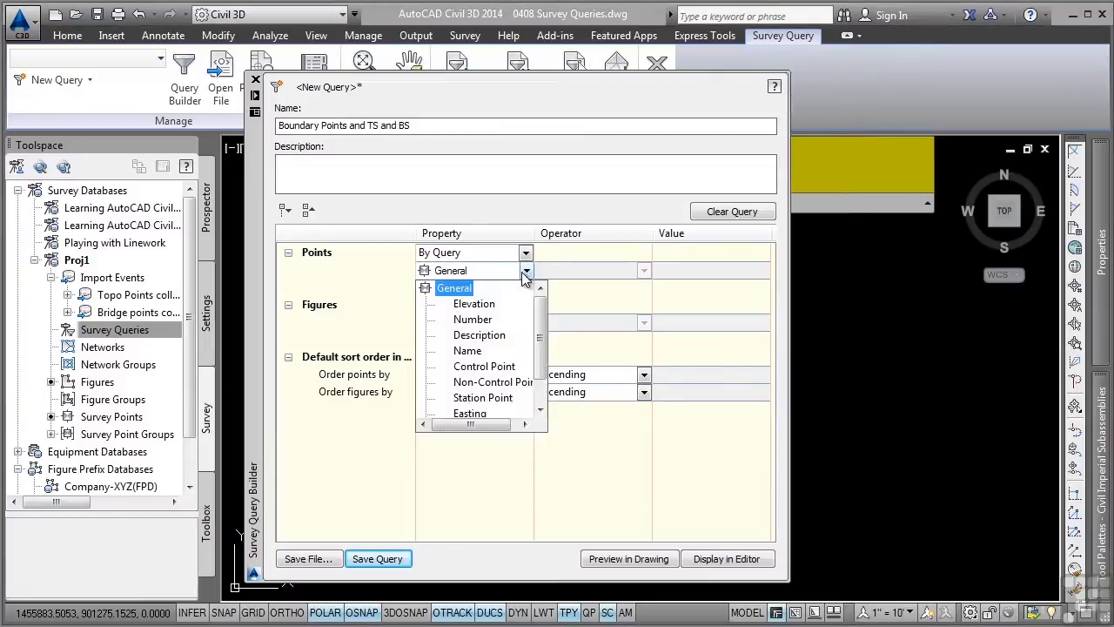
{"action": "left_click", "coordinate": [473, 319]}
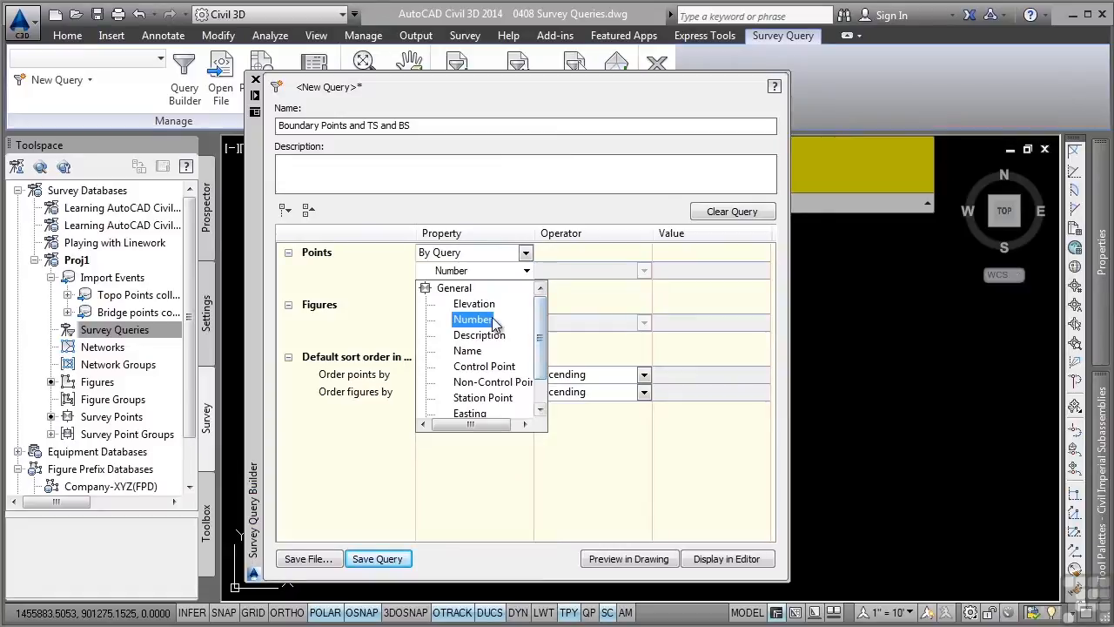
{"action": "left_click", "coordinate": [478, 334]}
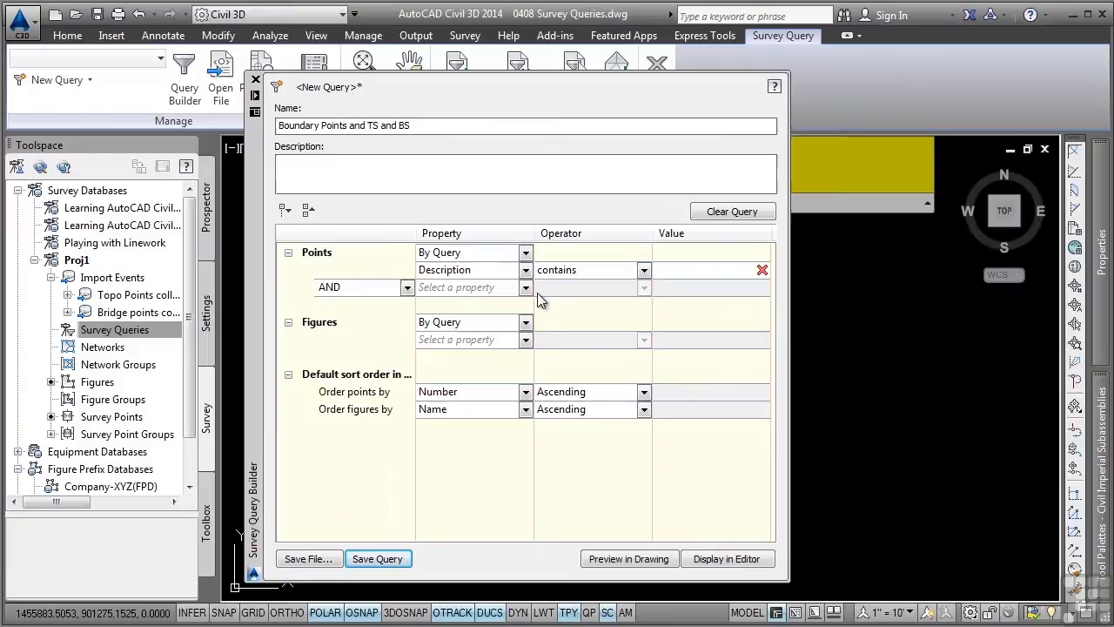
{"action": "mouse_move", "coordinate": [634, 270]}
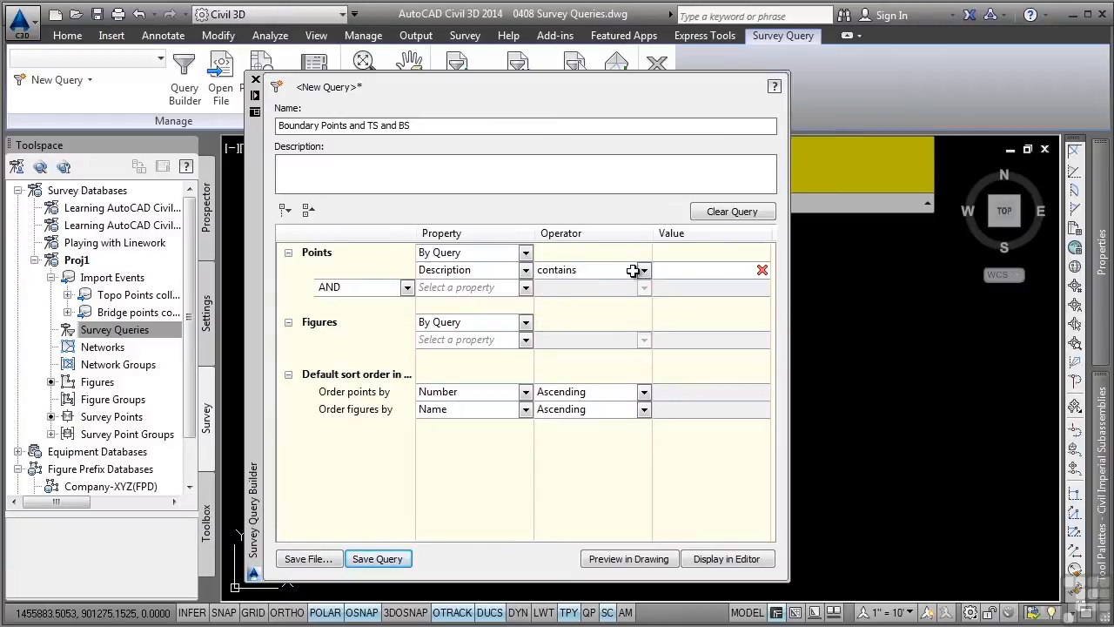
Set the Description condition to 'starts with' BNDY
{"action": "left_click", "coordinate": [644, 270]}
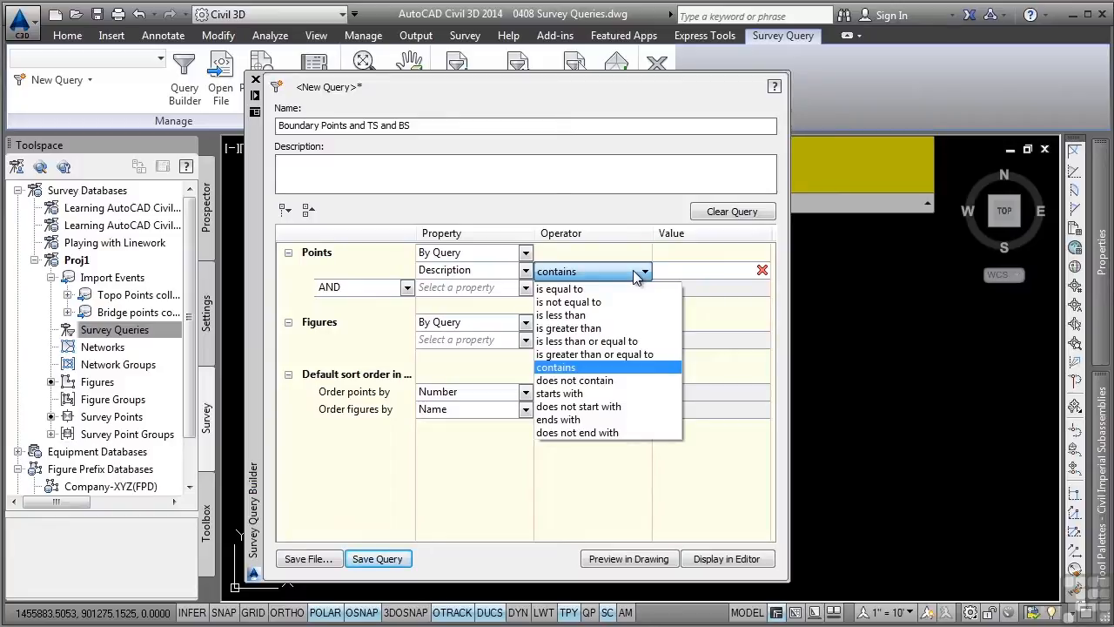
{"action": "mouse_move", "coordinate": [571, 393]}
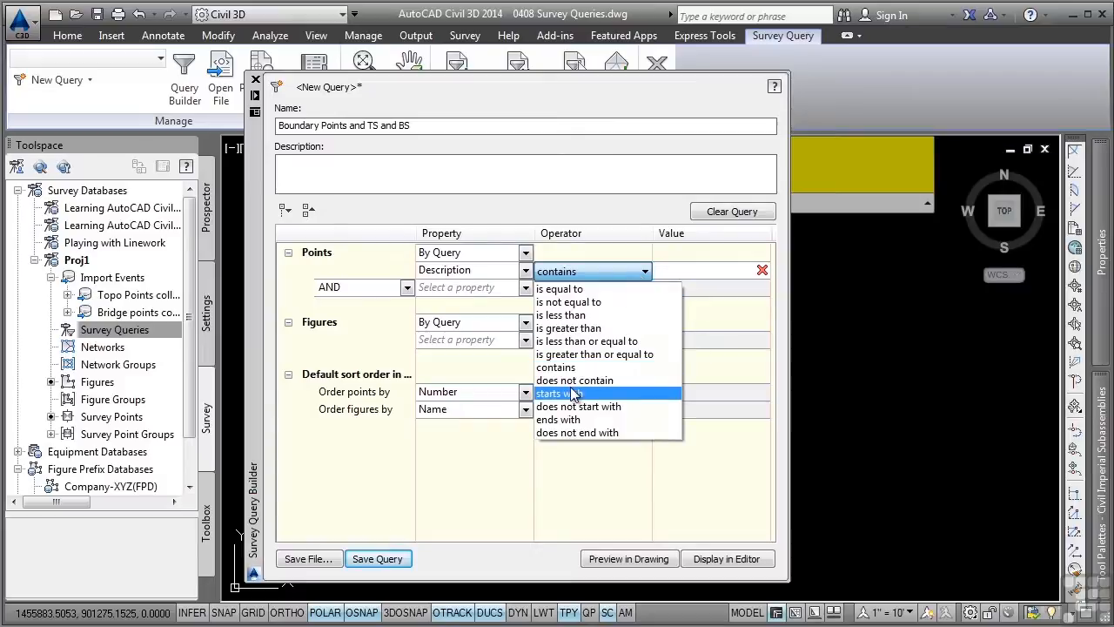
{"action": "left_click", "coordinate": [559, 393]}
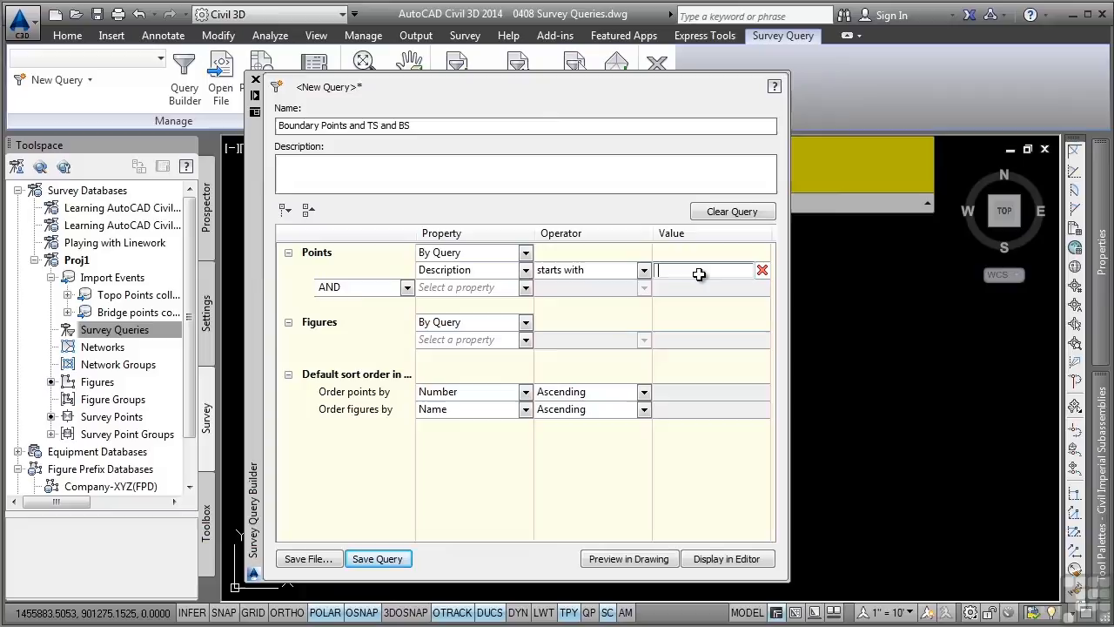
{"action": "type", "text": "BND"}
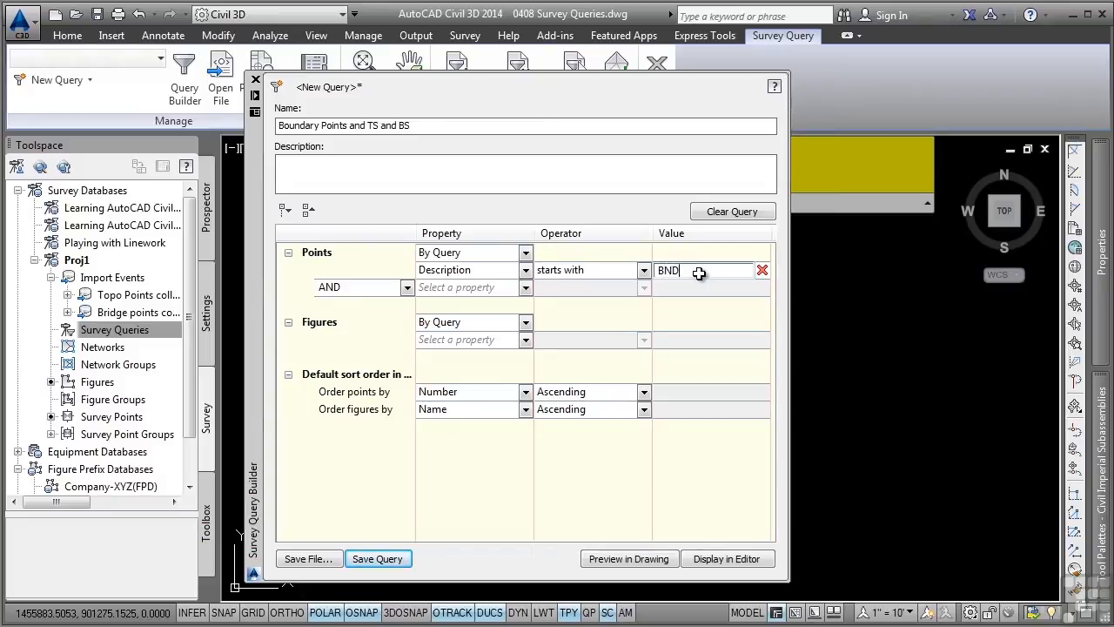
{"action": "type", "text": "Y"}
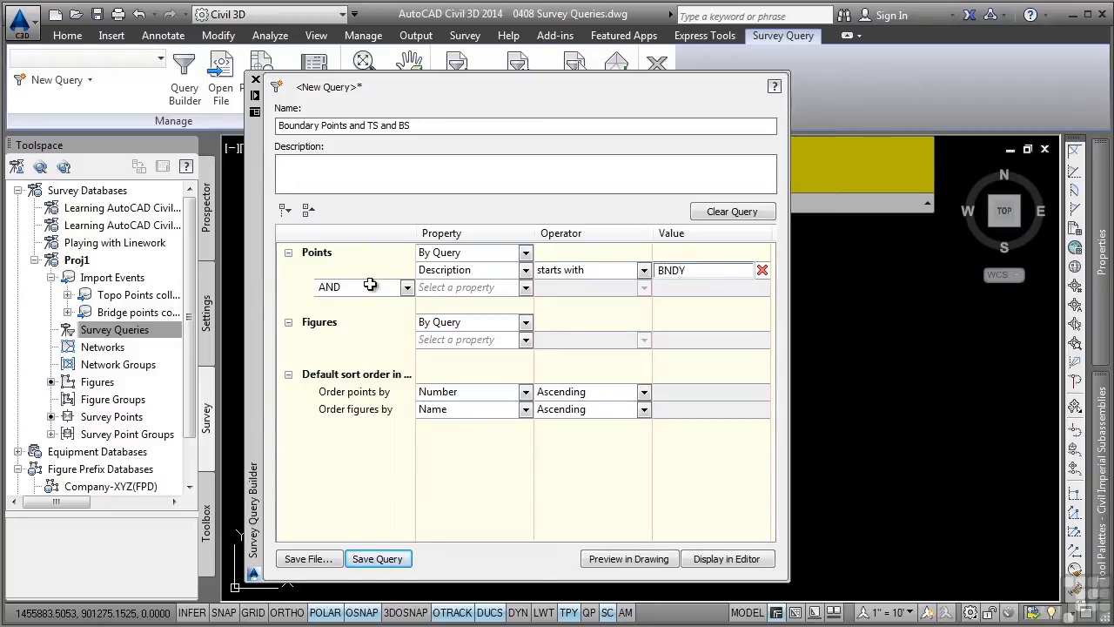
{"action": "mouse_move", "coordinate": [397, 287]}
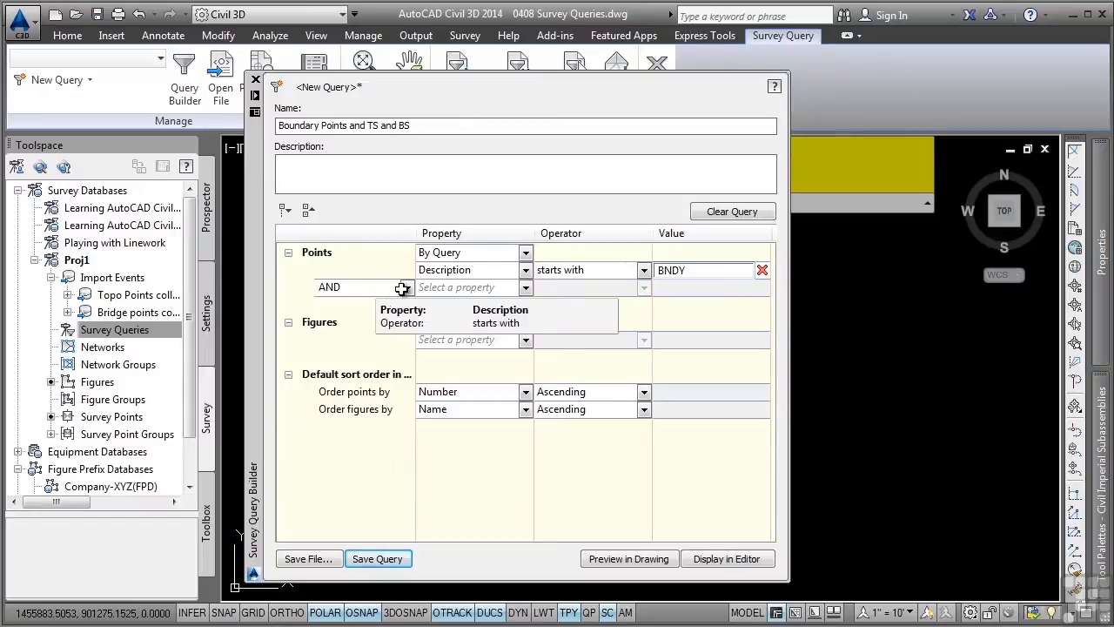
{"action": "mouse_move", "coordinate": [379, 296]}
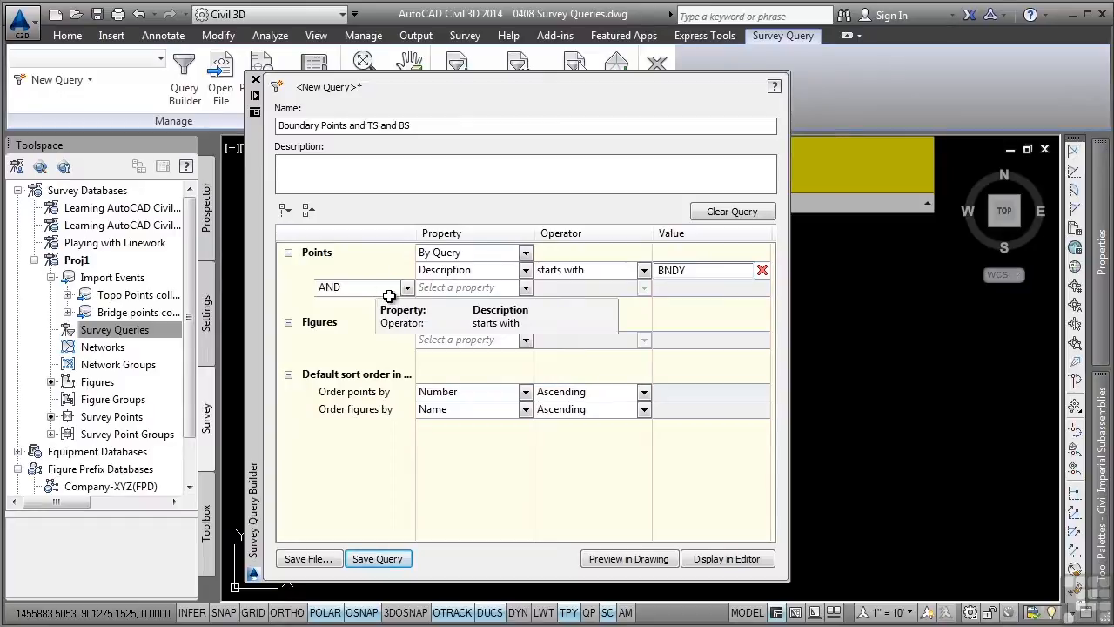
{"action": "mouse_move", "coordinate": [595, 289]}
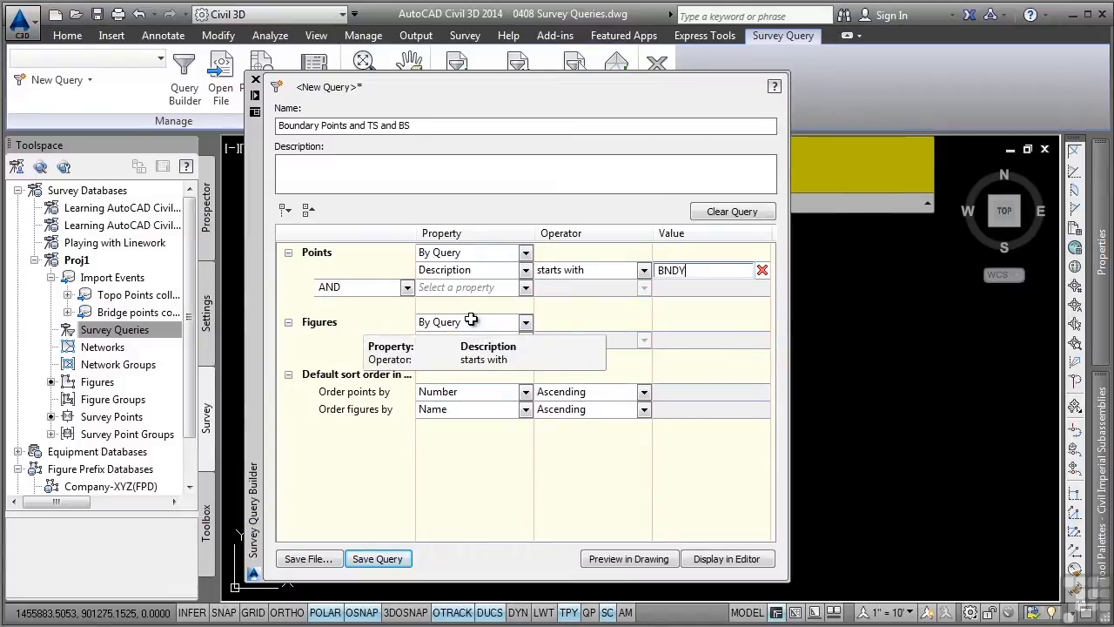
{"action": "mouse_move", "coordinate": [510, 334]}
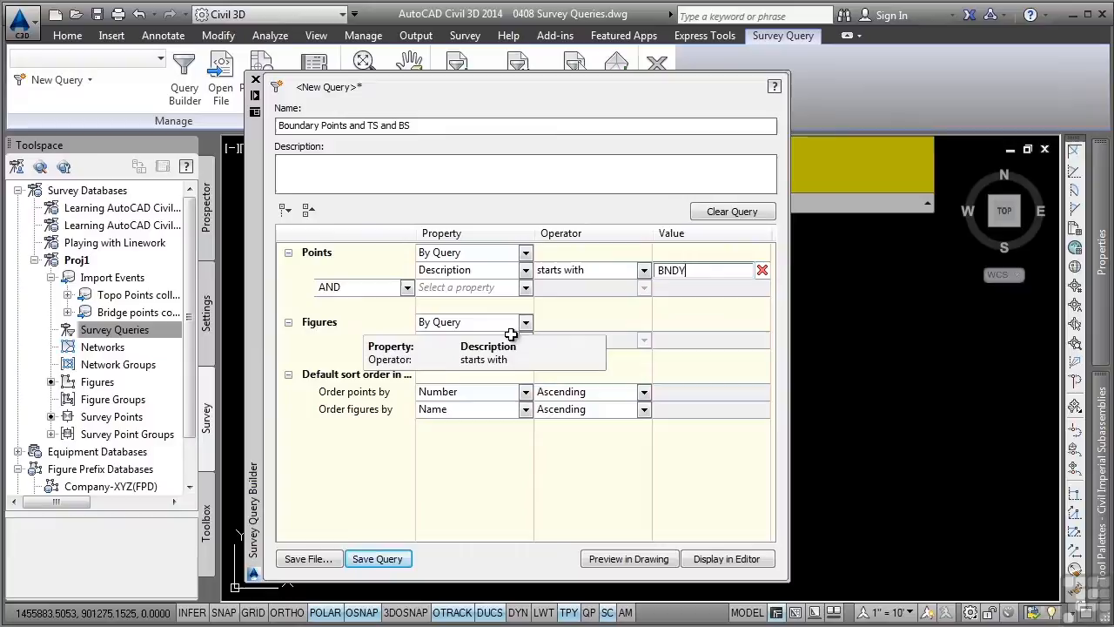
Add a Figures condition: Name contains TS
{"action": "left_click", "coordinate": [526, 339]}
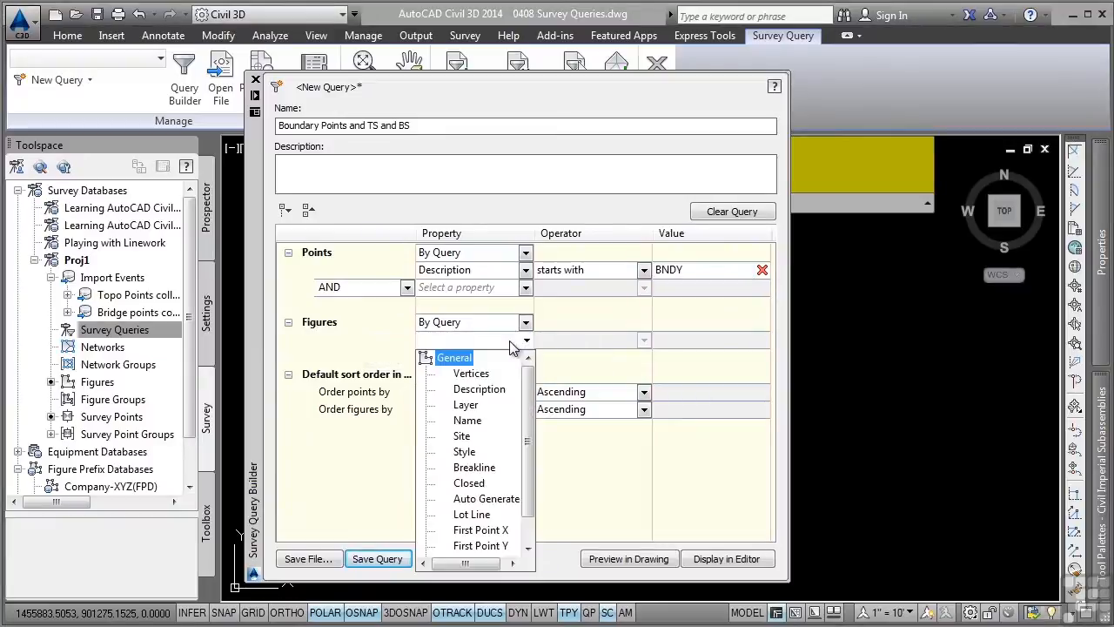
{"action": "left_click", "coordinate": [466, 419]}
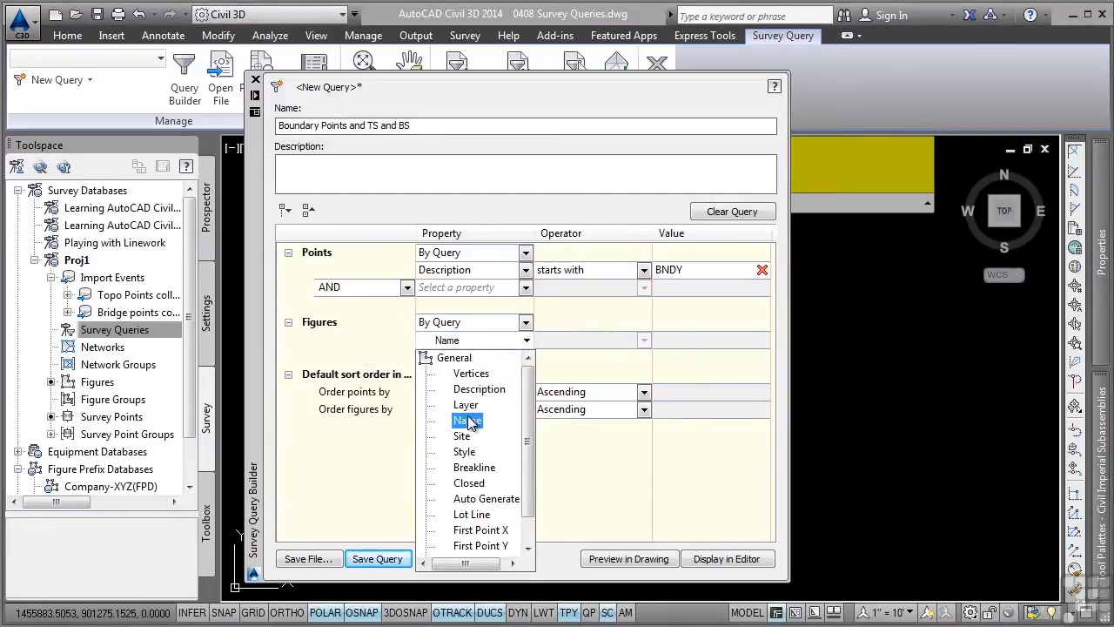
{"action": "left_click", "coordinate": [466, 419]}
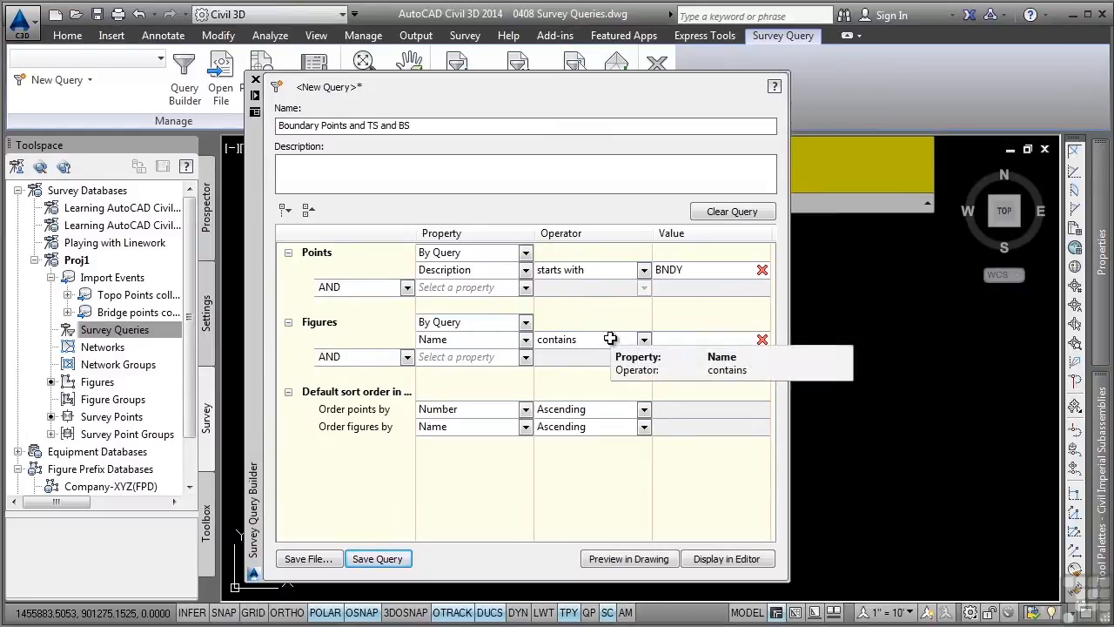
{"action": "left_click", "coordinate": [644, 339]}
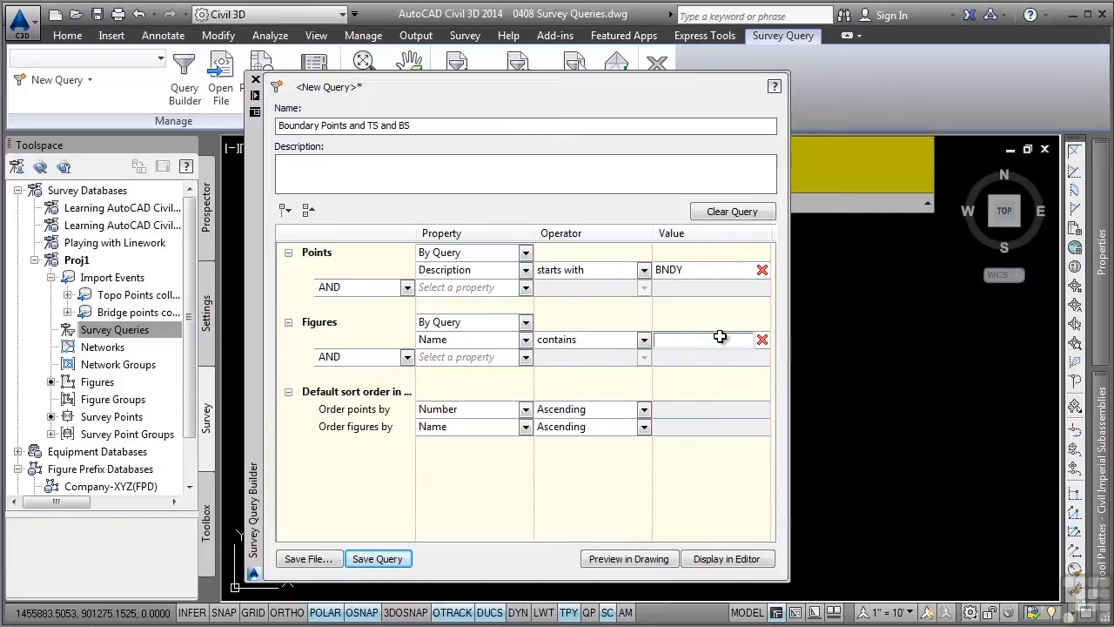
{"action": "type", "text": "TS"}
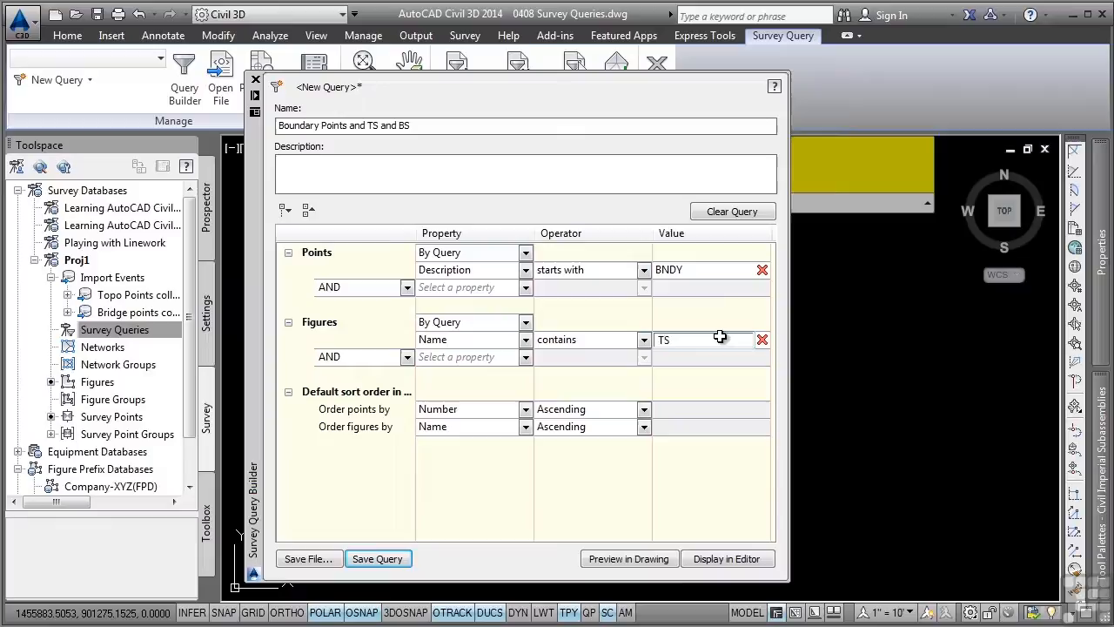
{"action": "mouse_move", "coordinate": [432, 357]}
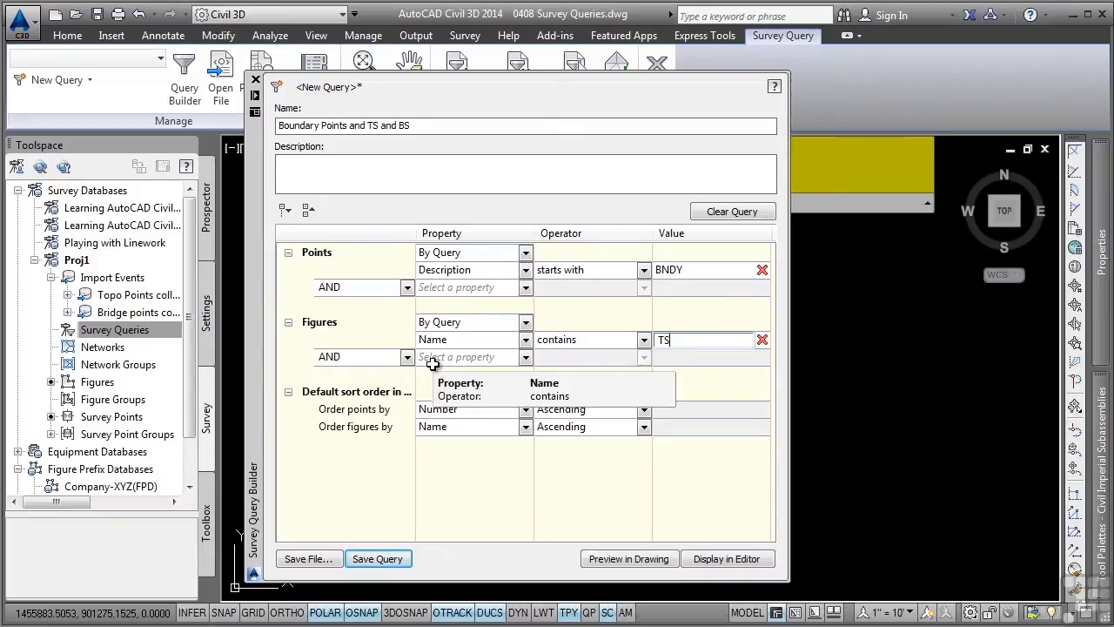
Join a second figure condition with OR: Name contains BS
{"action": "left_click", "coordinate": [407, 357]}
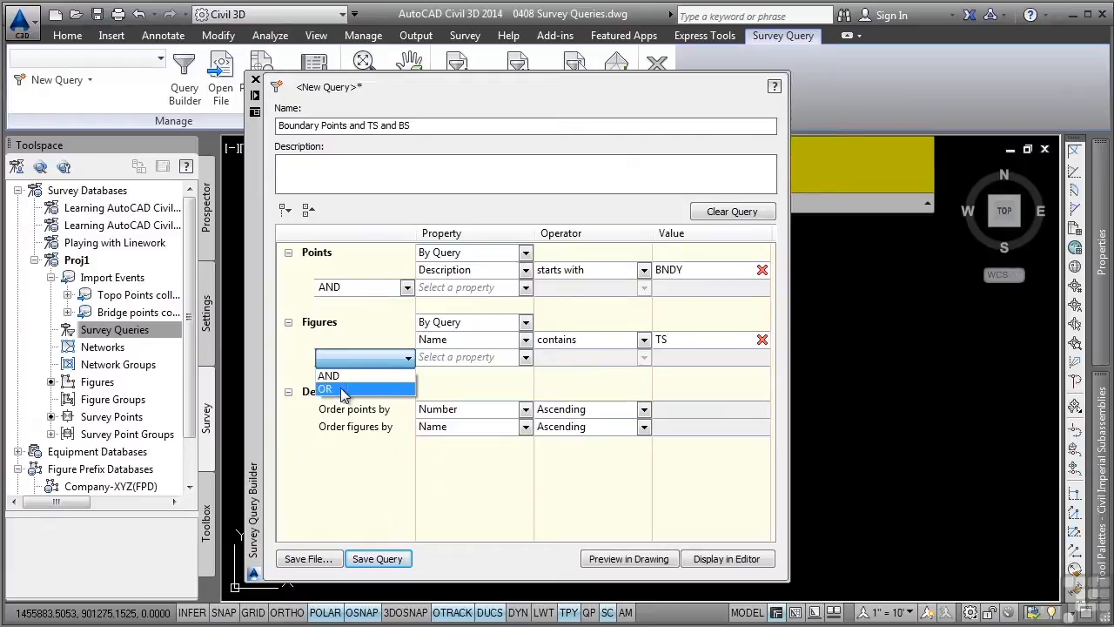
{"action": "left_click", "coordinate": [325, 388]}
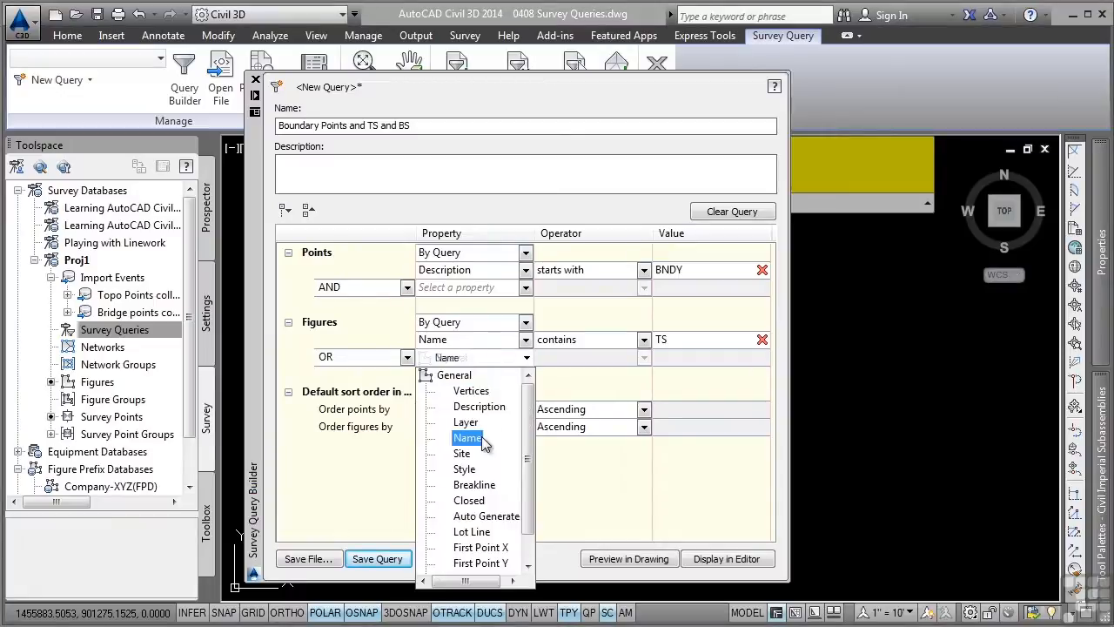
{"action": "left_click", "coordinate": [466, 438]}
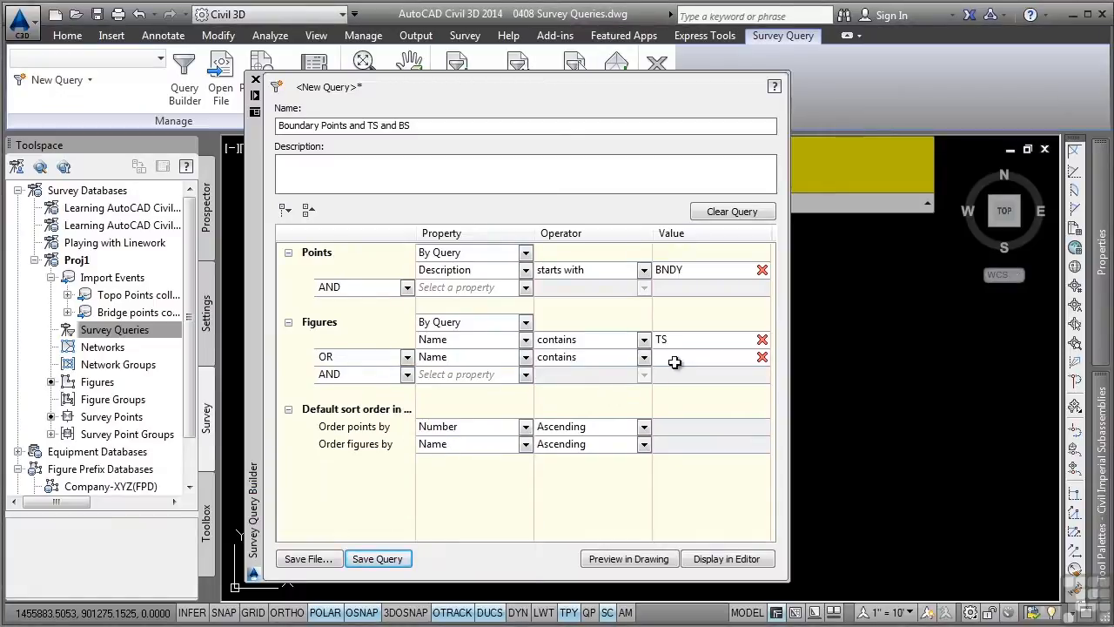
{"action": "type", "text": "BS"}
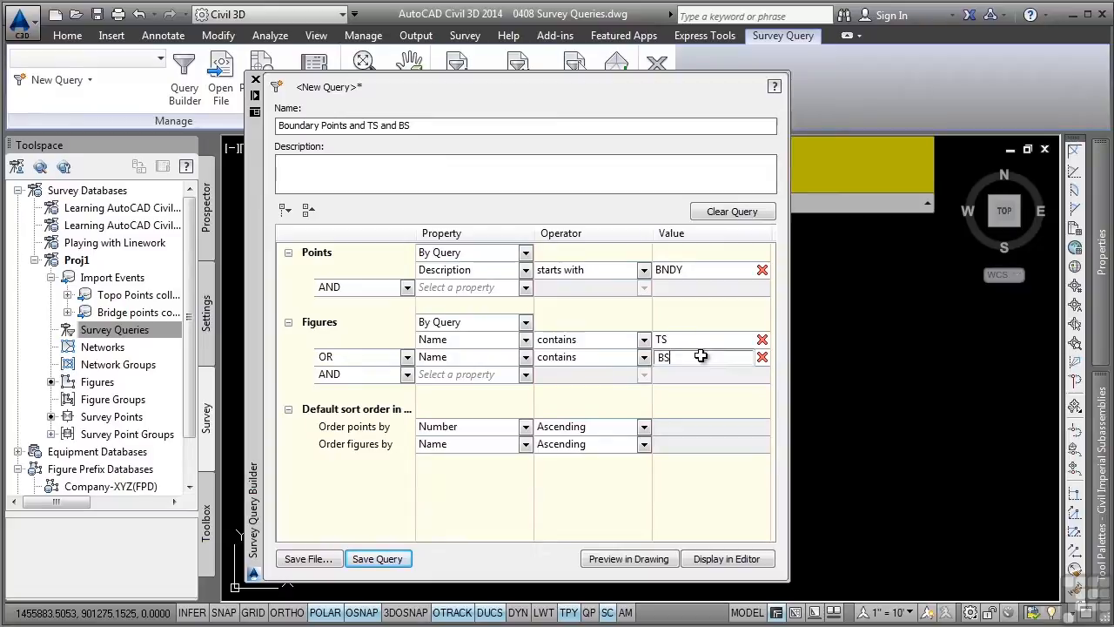
{"action": "mouse_move", "coordinate": [470, 454]}
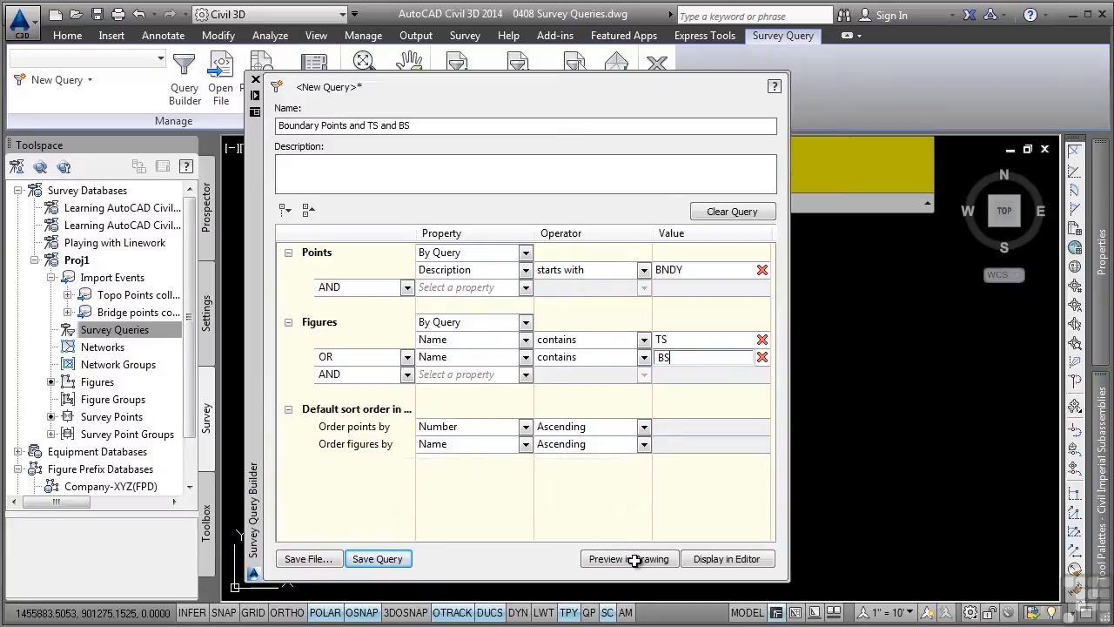
Preview the query results in the drawing, then return to the query definition
{"action": "left_click", "coordinate": [629, 557]}
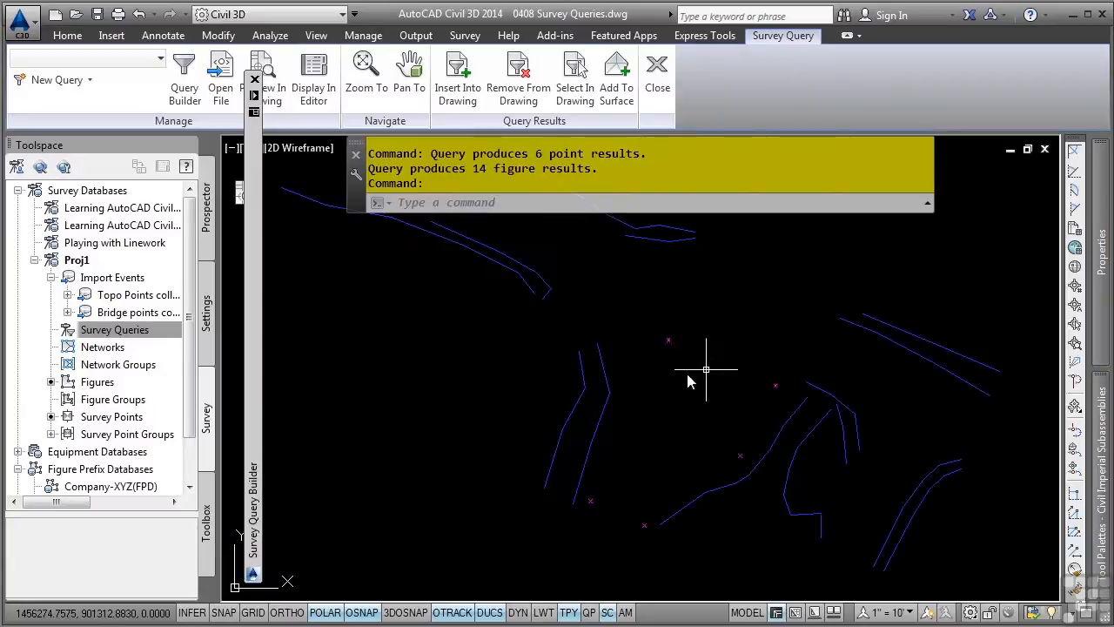
{"action": "mouse_move", "coordinate": [690, 333]}
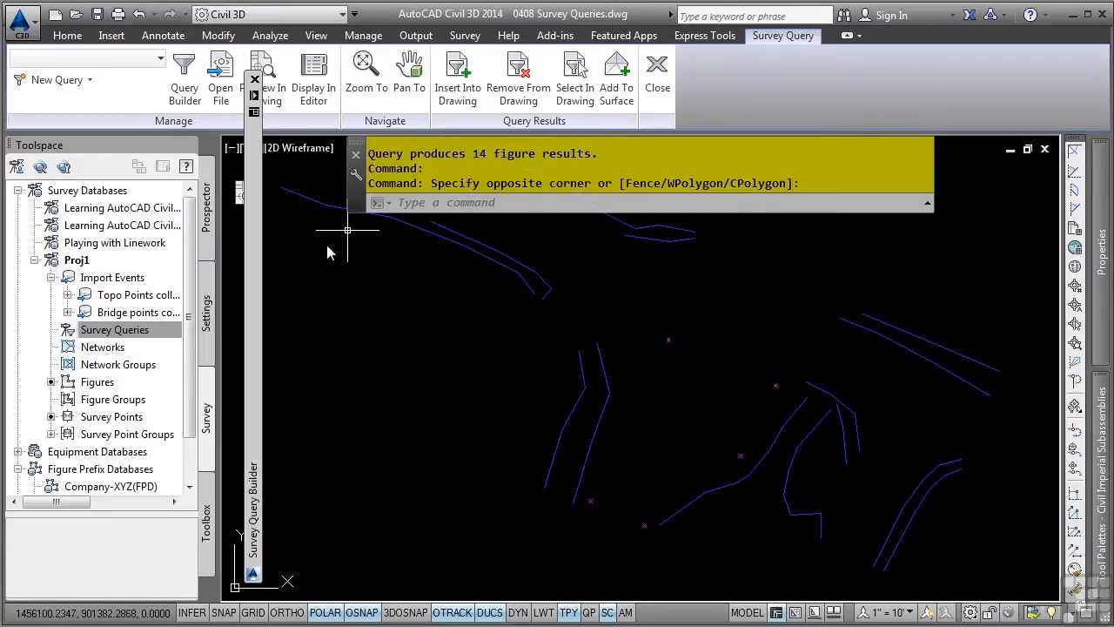
{"action": "mouse_move", "coordinate": [251, 299]}
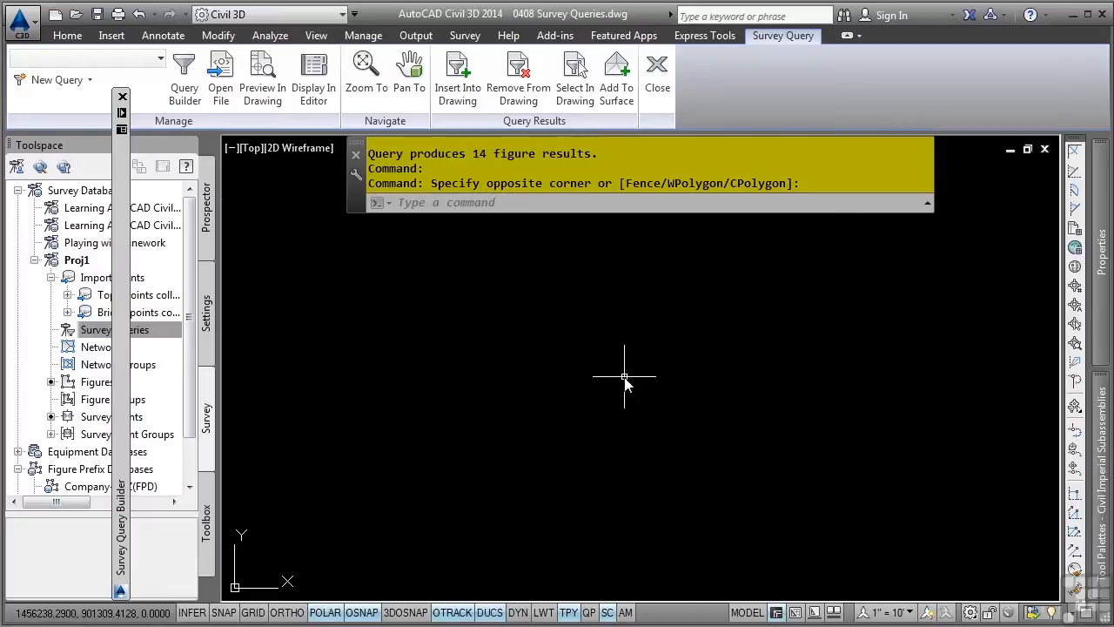
{"action": "left_click", "coordinate": [185, 73]}
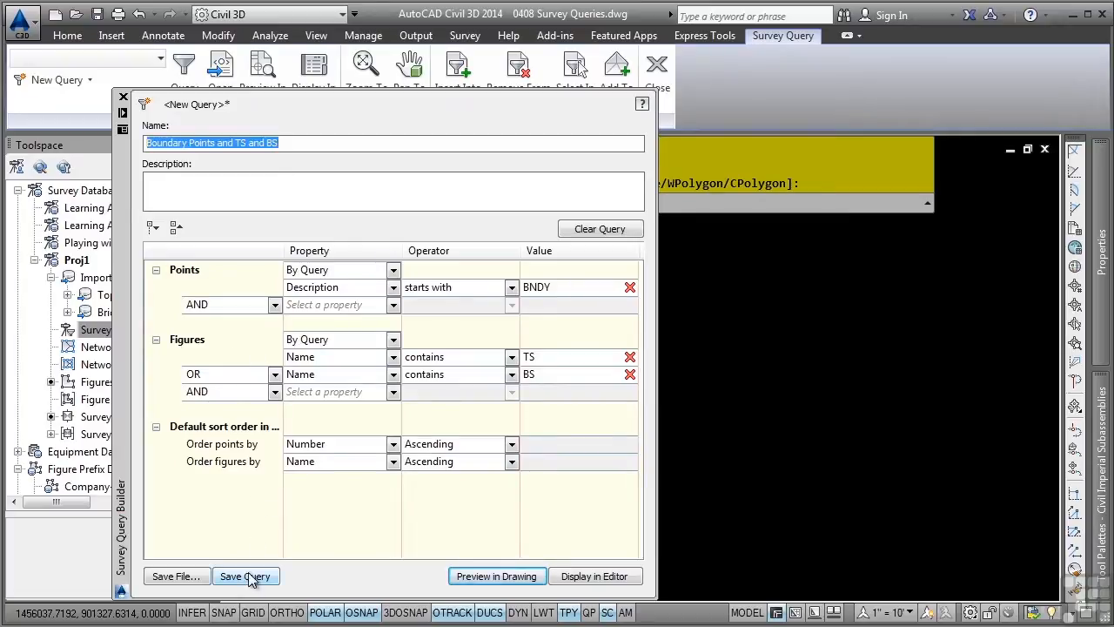
{"action": "mouse_move", "coordinate": [124, 95]}
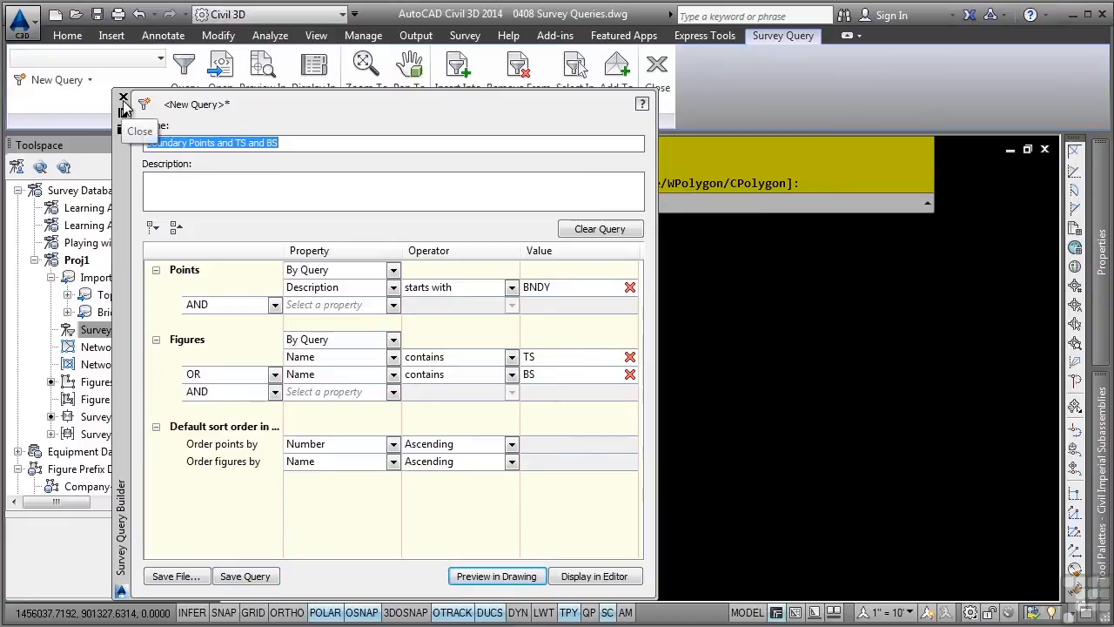
{"action": "mouse_move", "coordinate": [261, 477]}
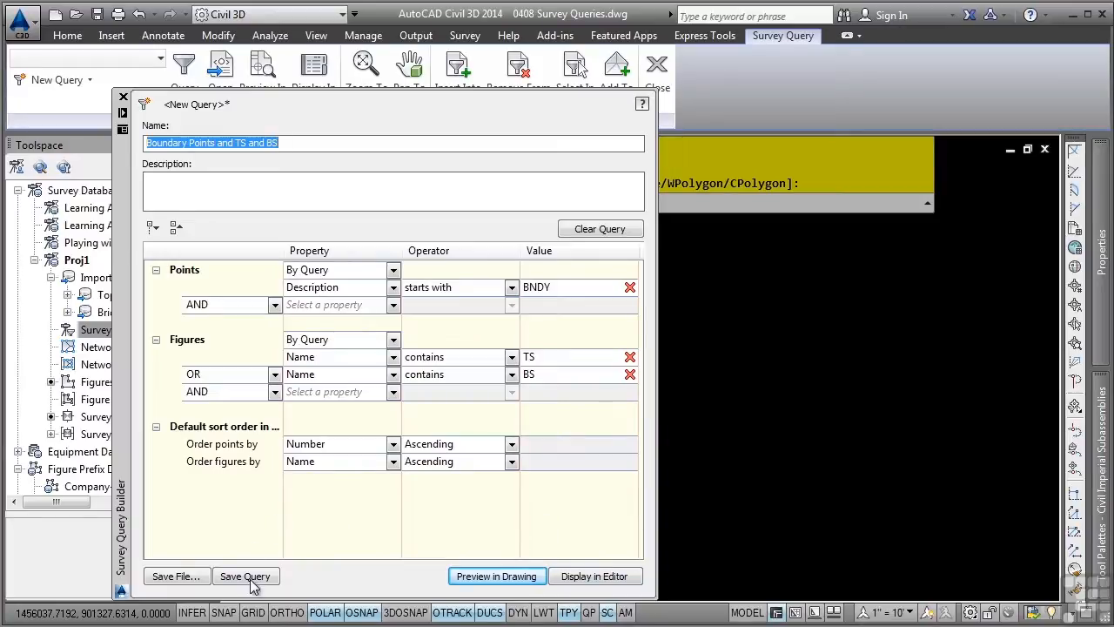
Save the query to Proj1 and export it as a .qml file in the Proj1 folder
{"action": "left_click", "coordinate": [245, 576]}
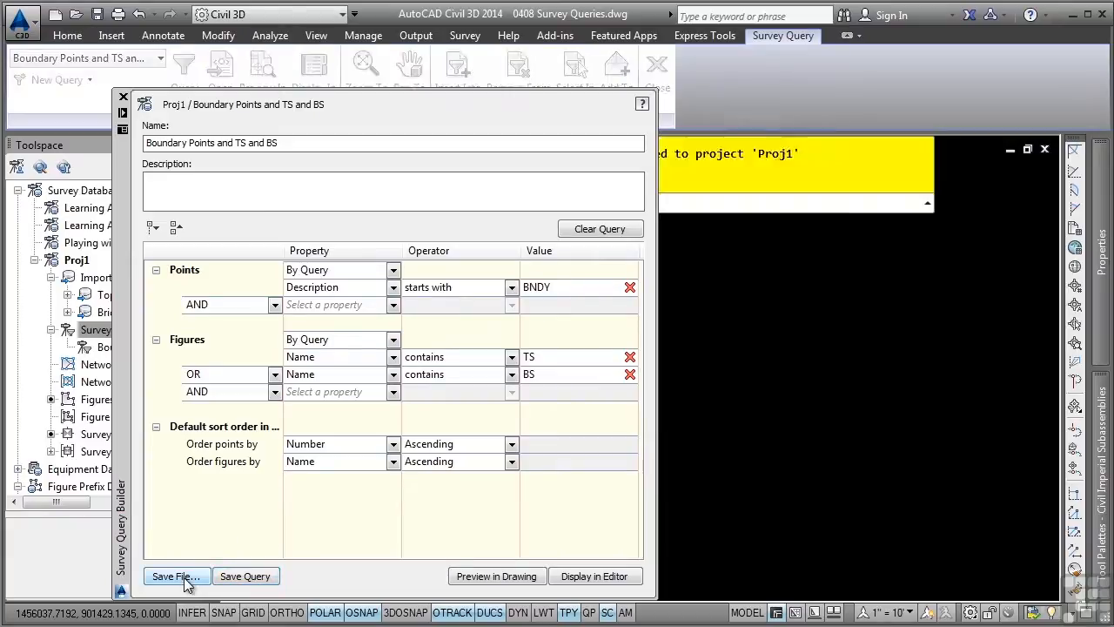
{"action": "left_click", "coordinate": [176, 574]}
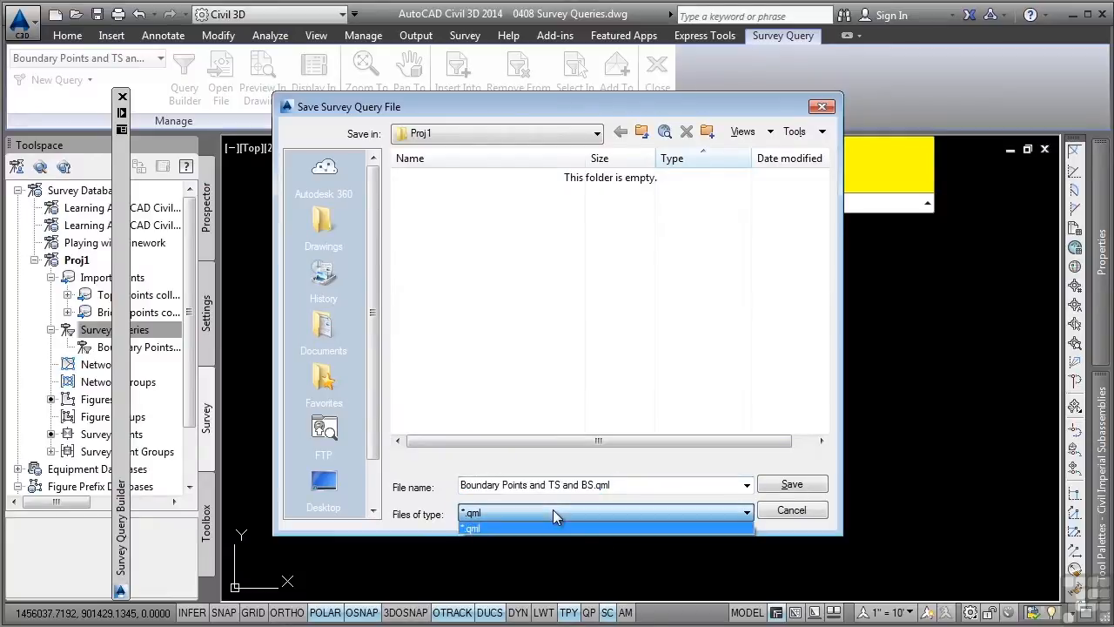
{"action": "left_click", "coordinate": [472, 527]}
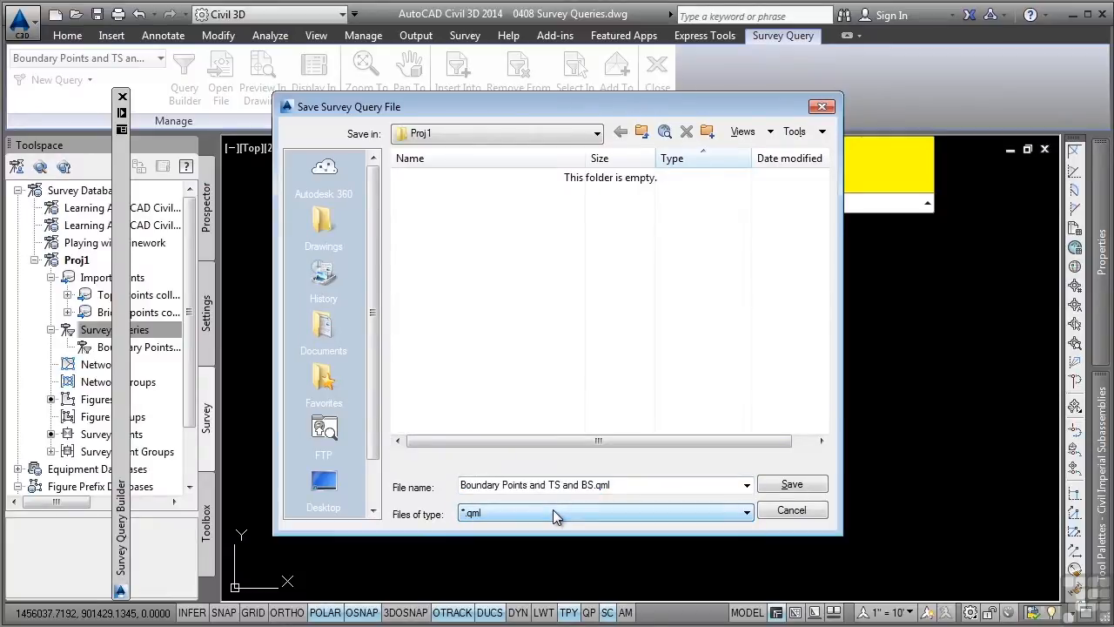
{"action": "mouse_move", "coordinate": [553, 517]}
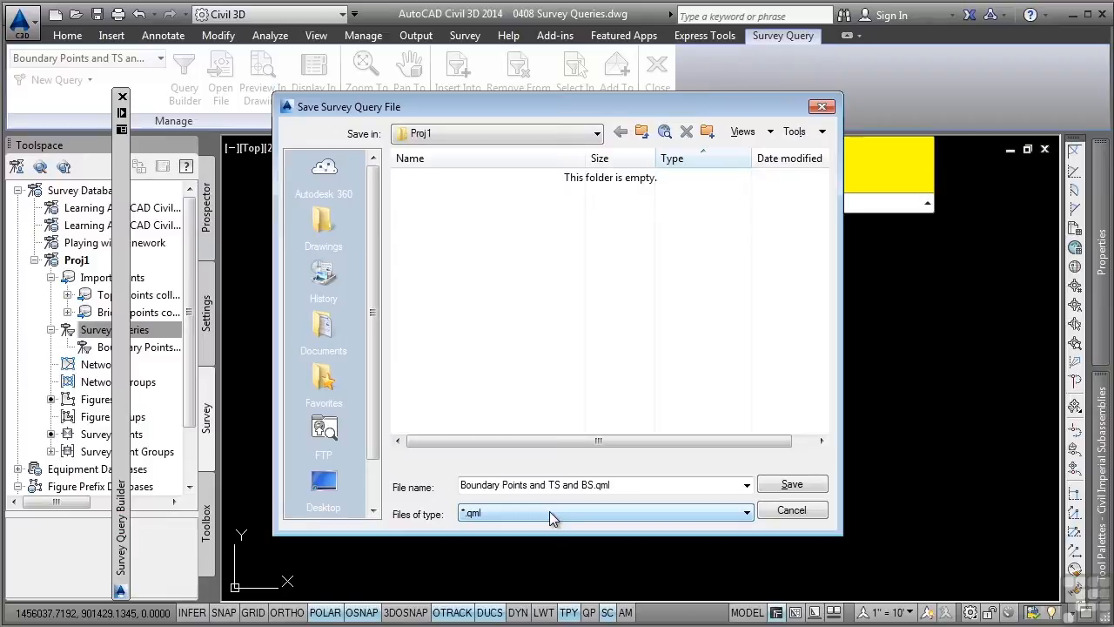
{"action": "left_click", "coordinate": [792, 484]}
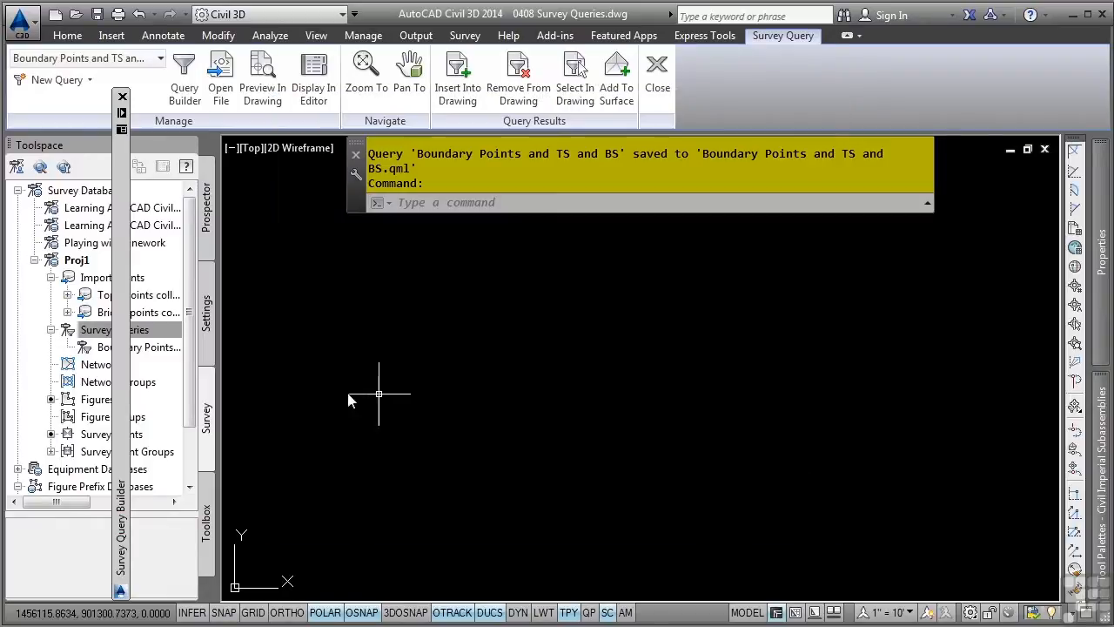
Close the query builder and bring up actions for the saved query in Prospector
{"action": "left_click", "coordinate": [185, 68]}
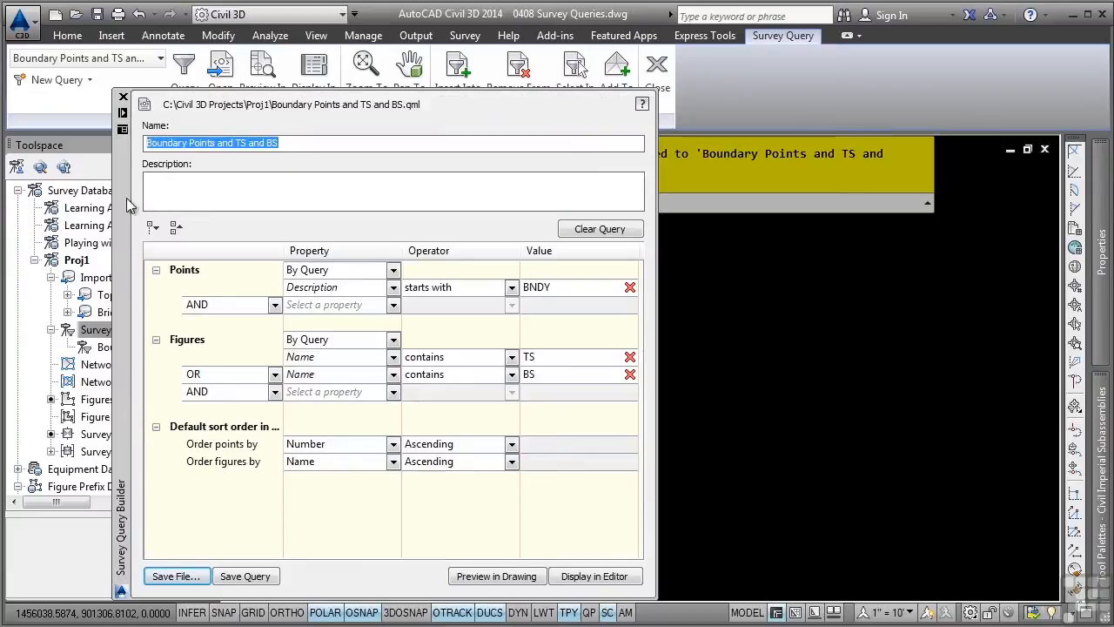
{"action": "mouse_move", "coordinate": [122, 98]}
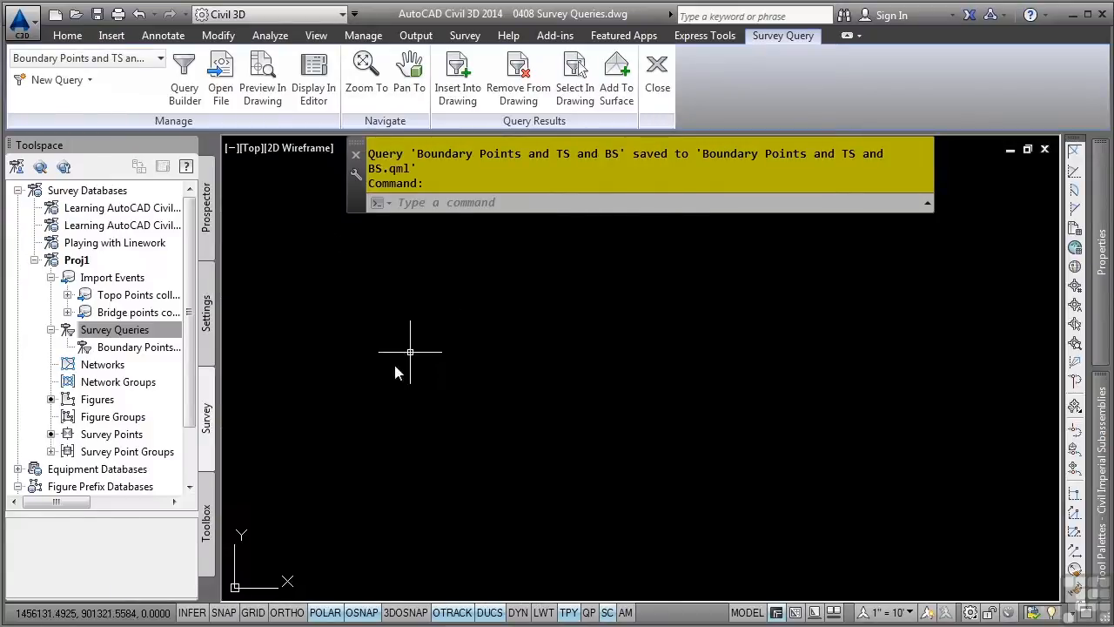
{"action": "left_click", "coordinate": [114, 328]}
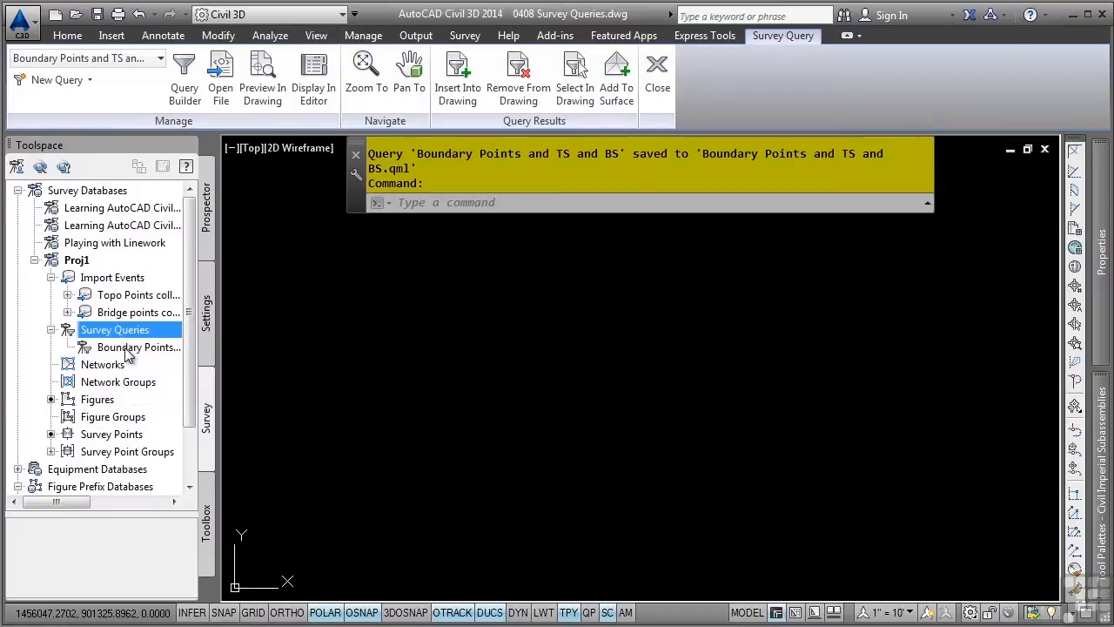
{"action": "right_click", "coordinate": [139, 346]}
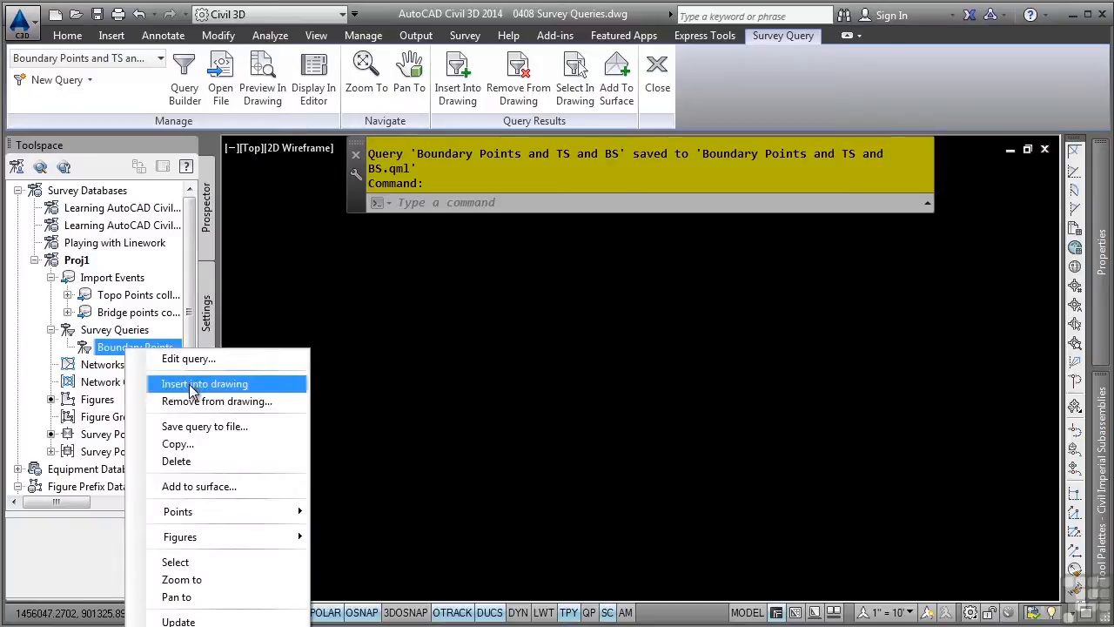
{"action": "mouse_move", "coordinate": [224, 443]}
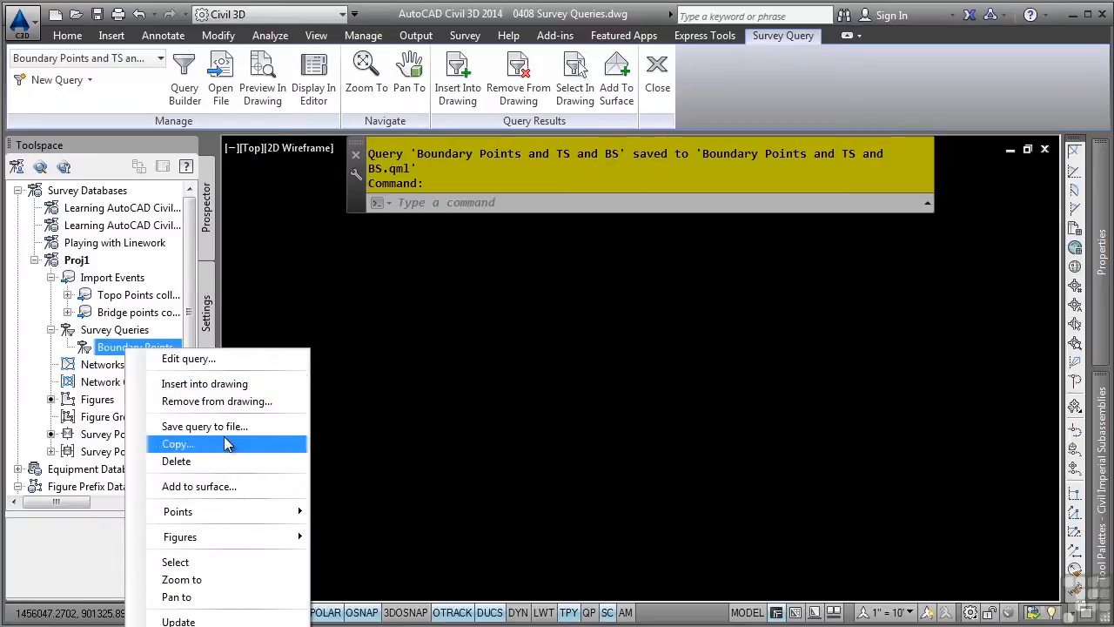
{"action": "mouse_move", "coordinate": [202, 360]}
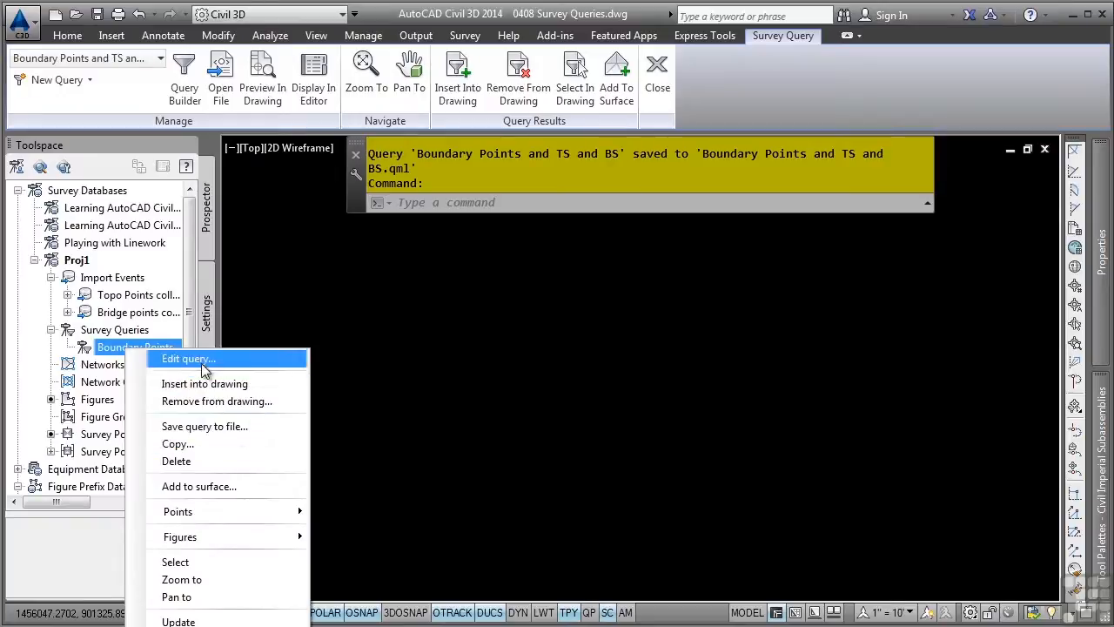
{"action": "mouse_move", "coordinate": [218, 384]}
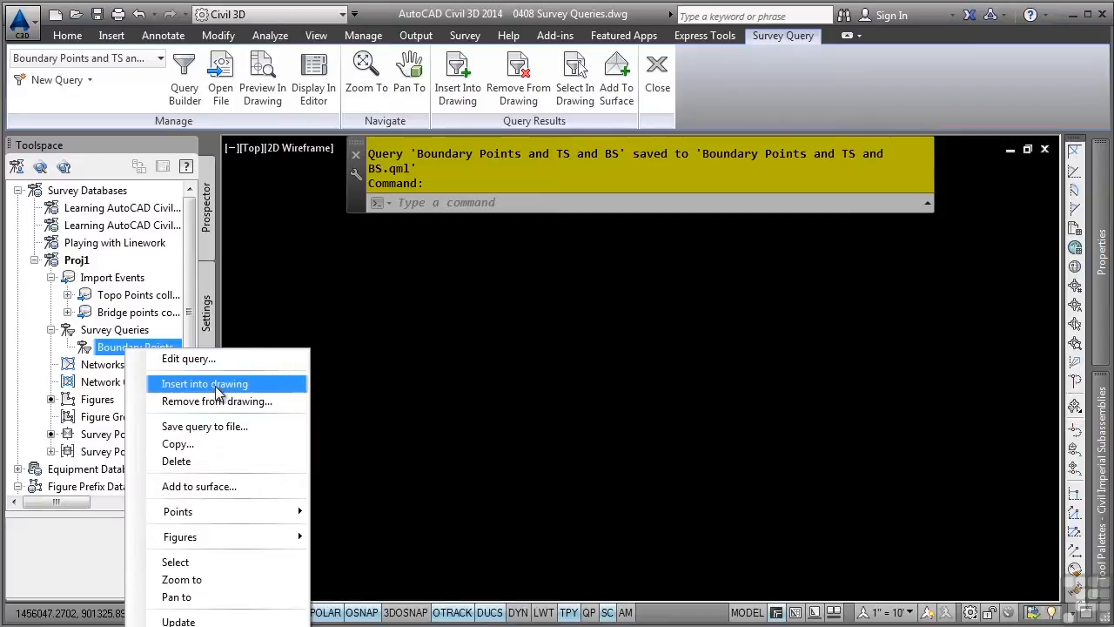
Insert the 'Boundary Points and TS and BS' query results into the drawing via its context menu
{"action": "left_click", "coordinate": [204, 383]}
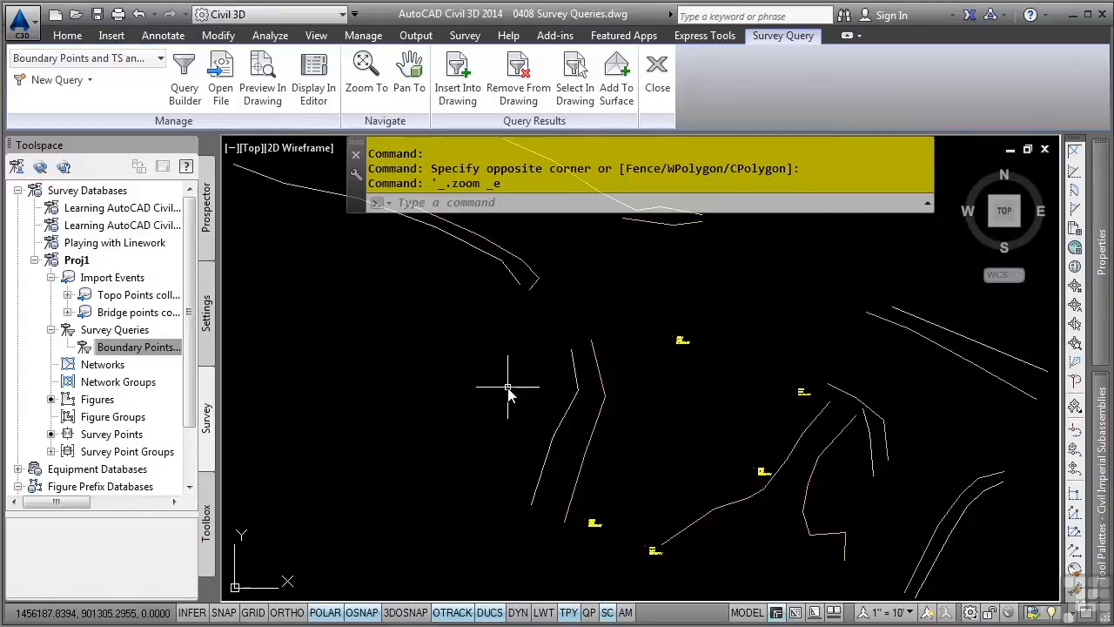
{"action": "mouse_move", "coordinate": [438, 369]}
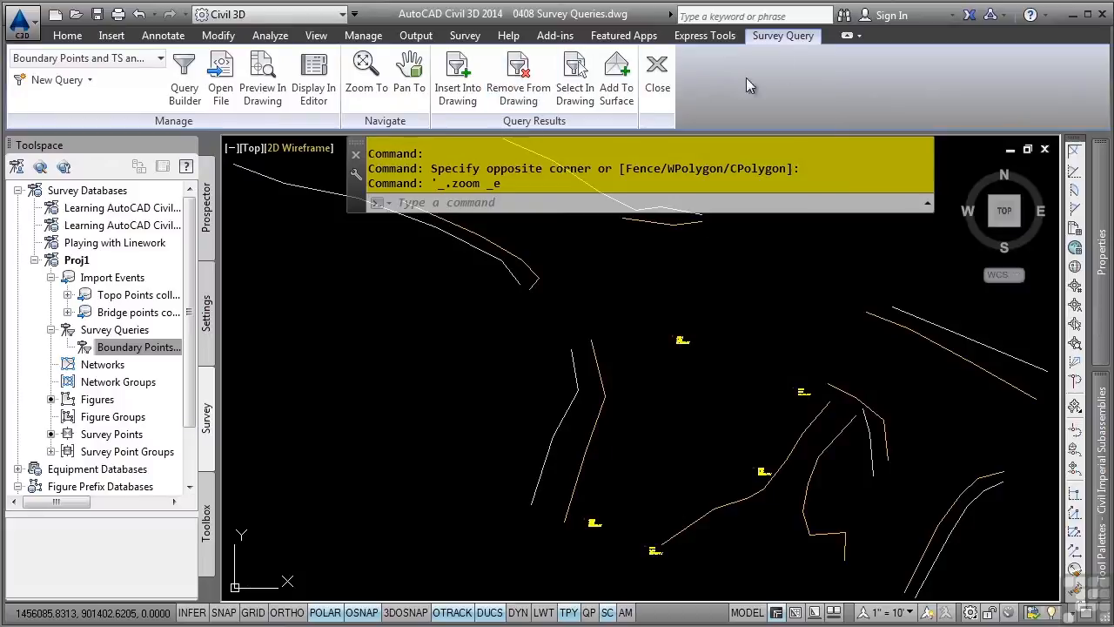
{"action": "mouse_move", "coordinate": [404, 300]}
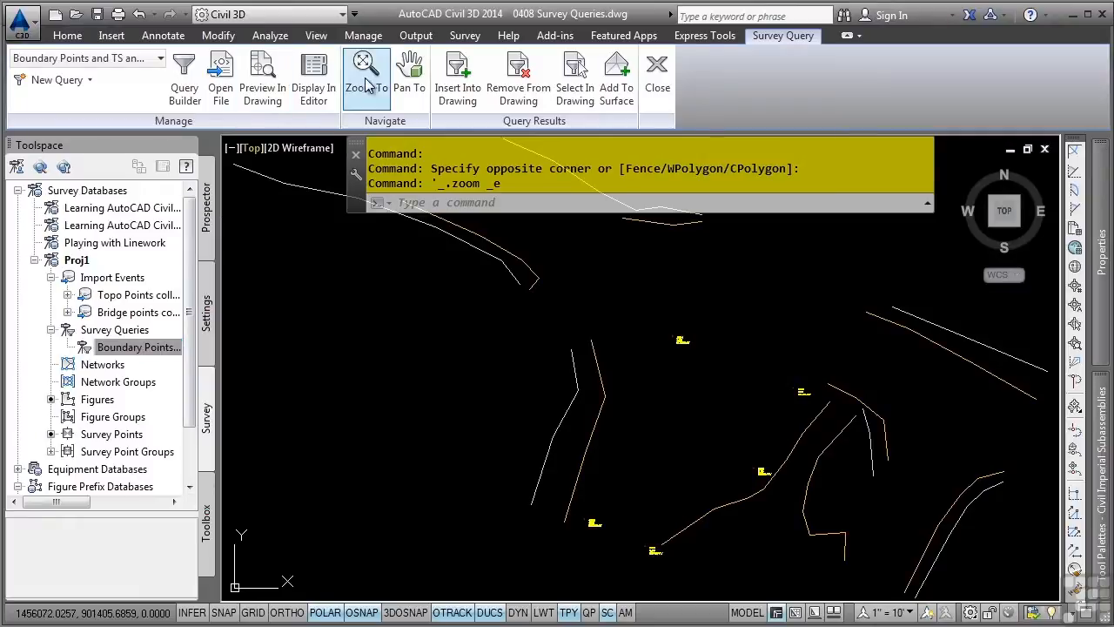
{"action": "left_click", "coordinate": [261, 77]}
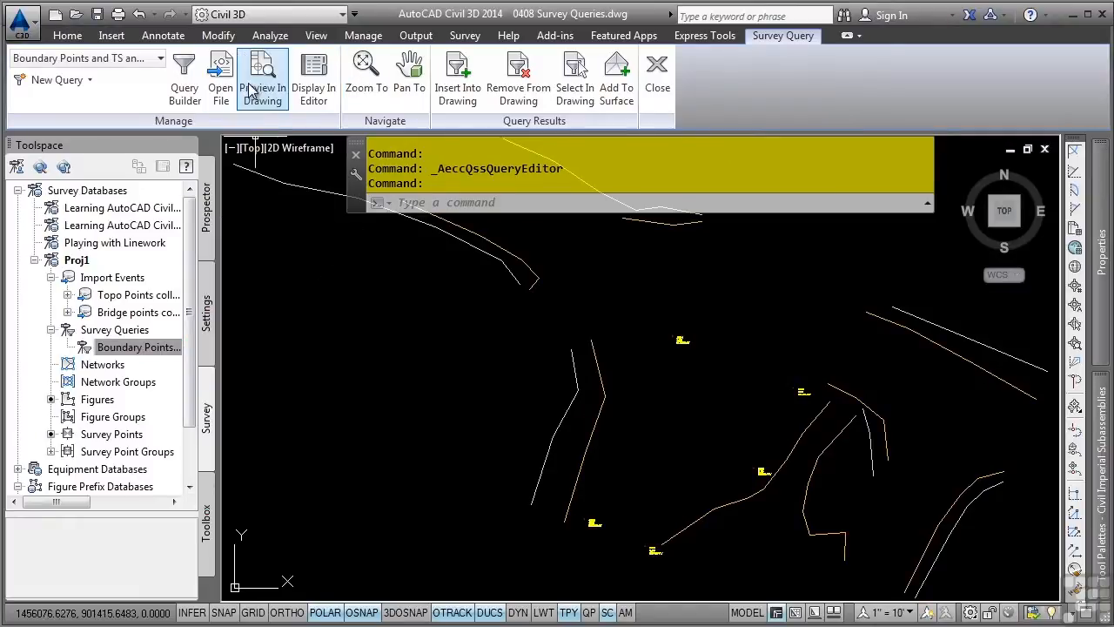
{"action": "mouse_move", "coordinate": [320, 265]}
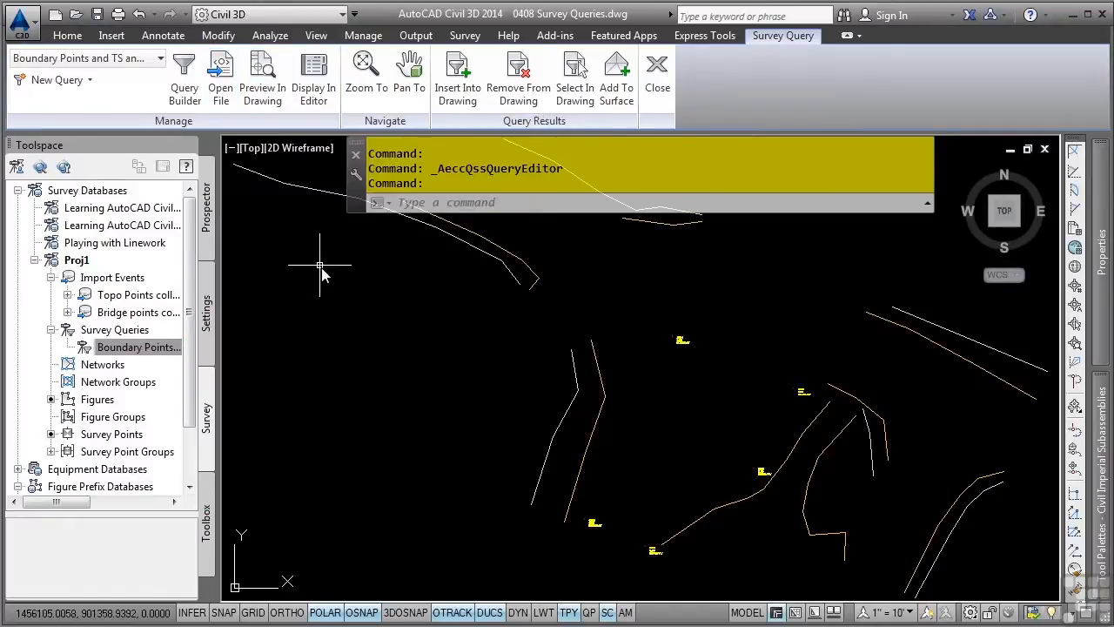
{"action": "mouse_move", "coordinate": [518, 69]}
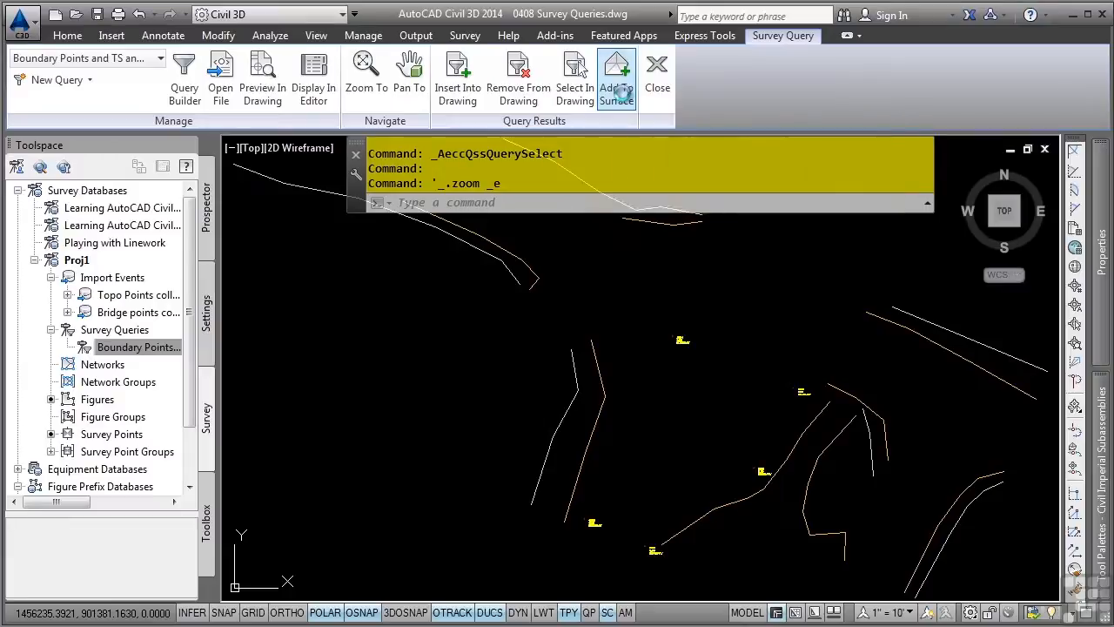
Start Add To Surface for the query, referencing the survey database for dynamic query results
{"action": "left_click", "coordinate": [617, 73]}
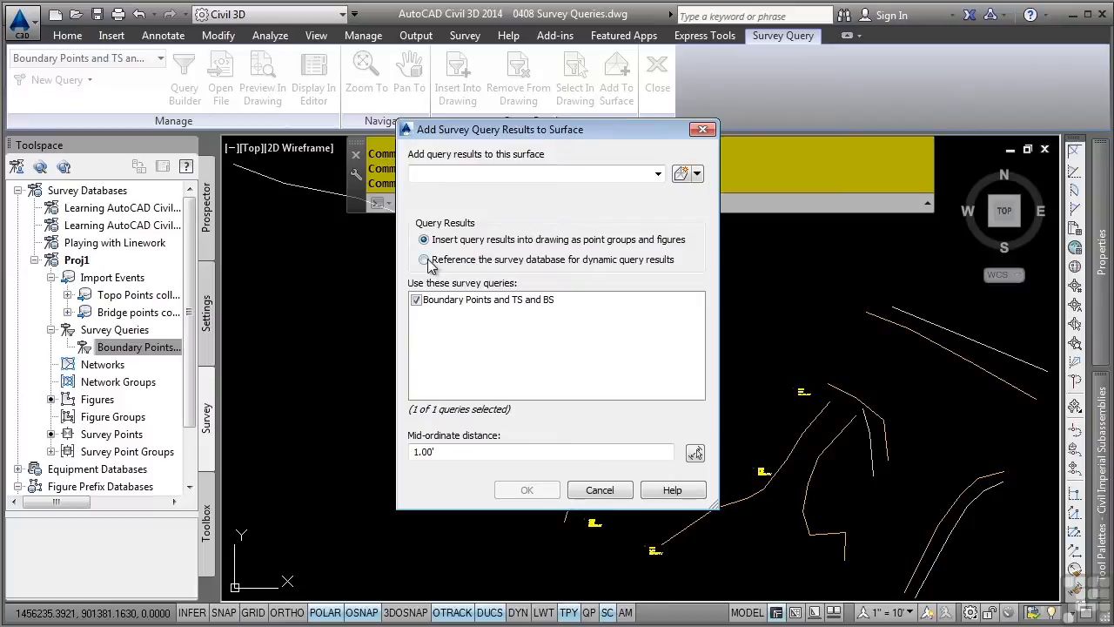
{"action": "left_click", "coordinate": [421, 259]}
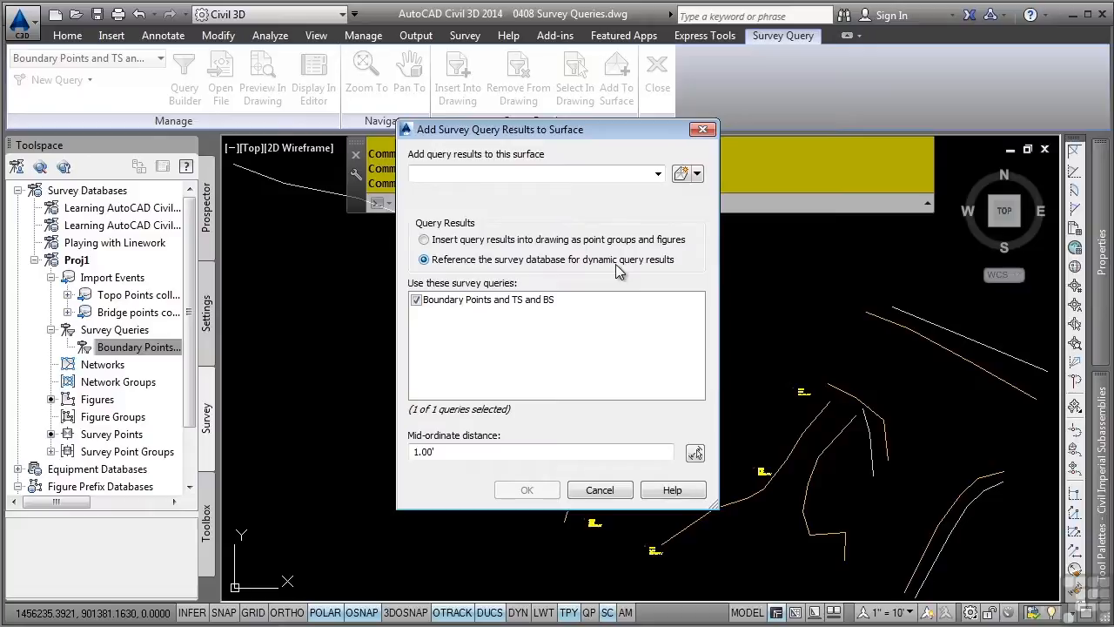
{"action": "mouse_move", "coordinate": [616, 277]}
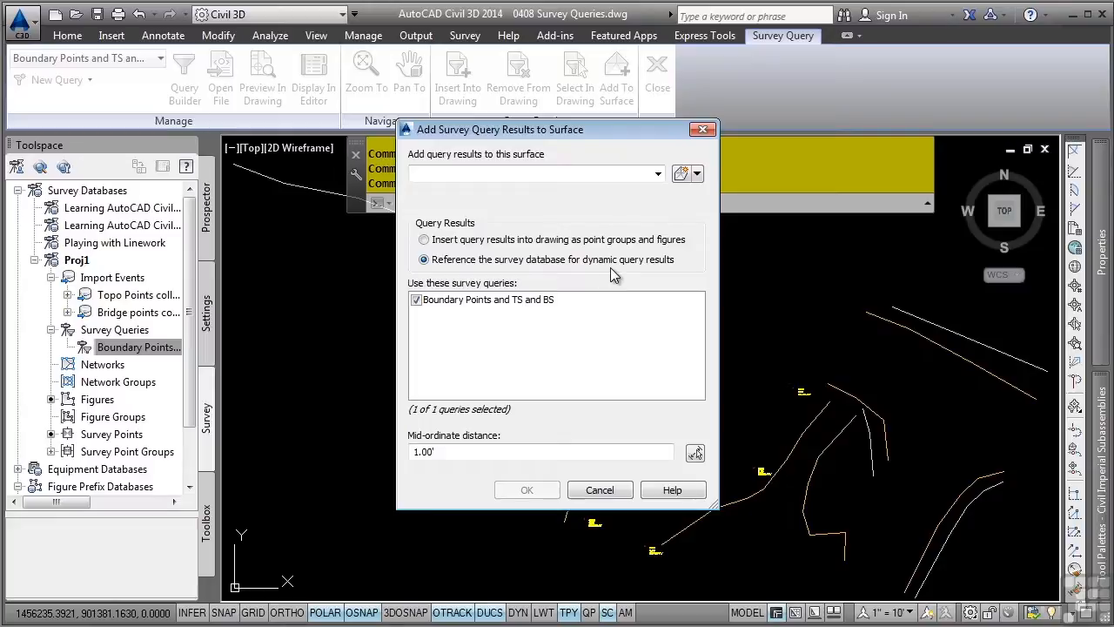
{"action": "mouse_move", "coordinate": [605, 282]}
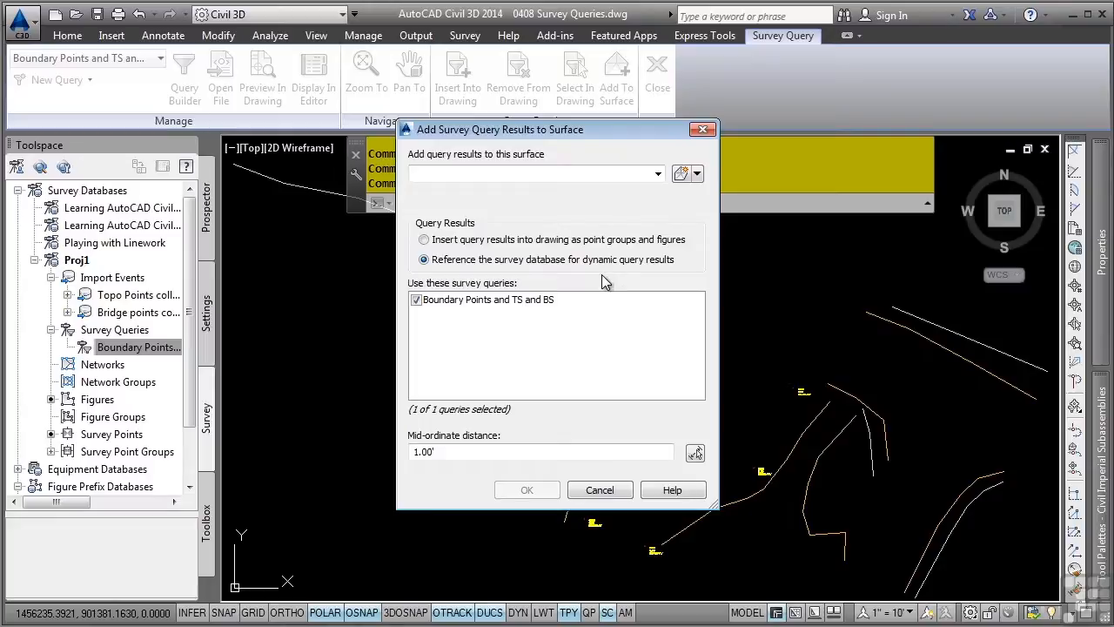